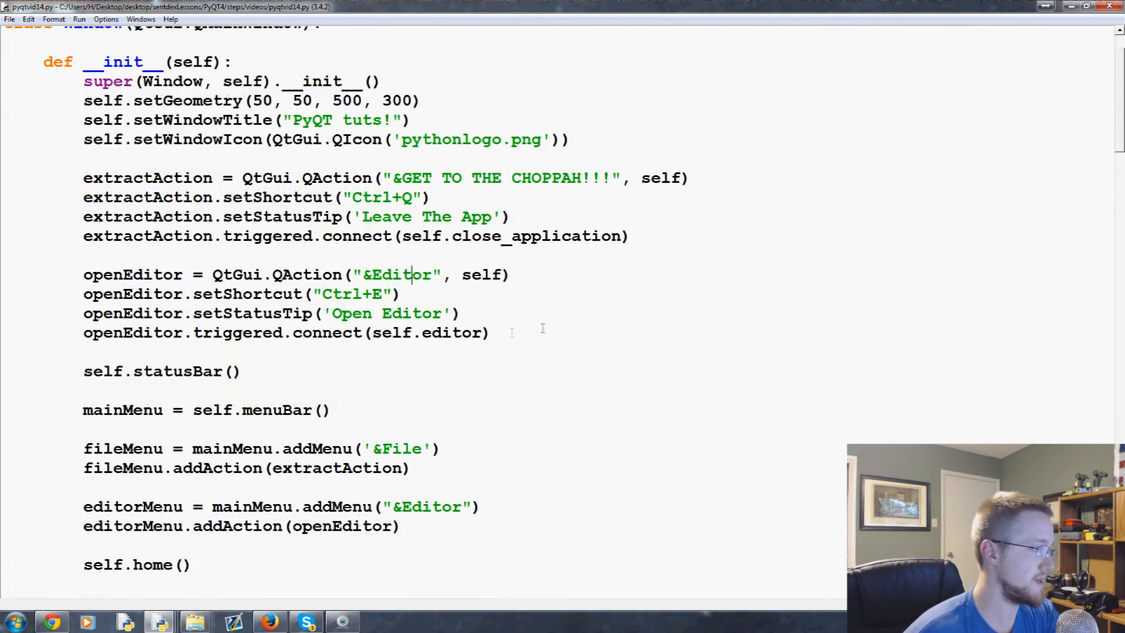
Add an openFile action: '&Open File', Ctrl+O, tip 'Open File', triggering self.file_open.
double_click(132, 274)
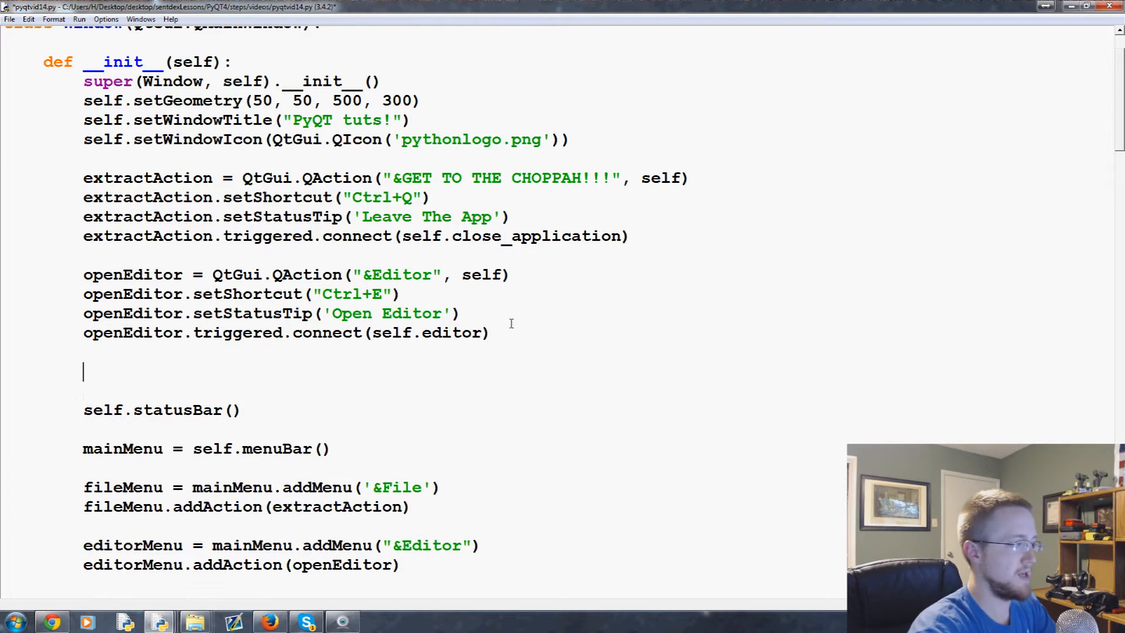
mouse_move(482, 309)
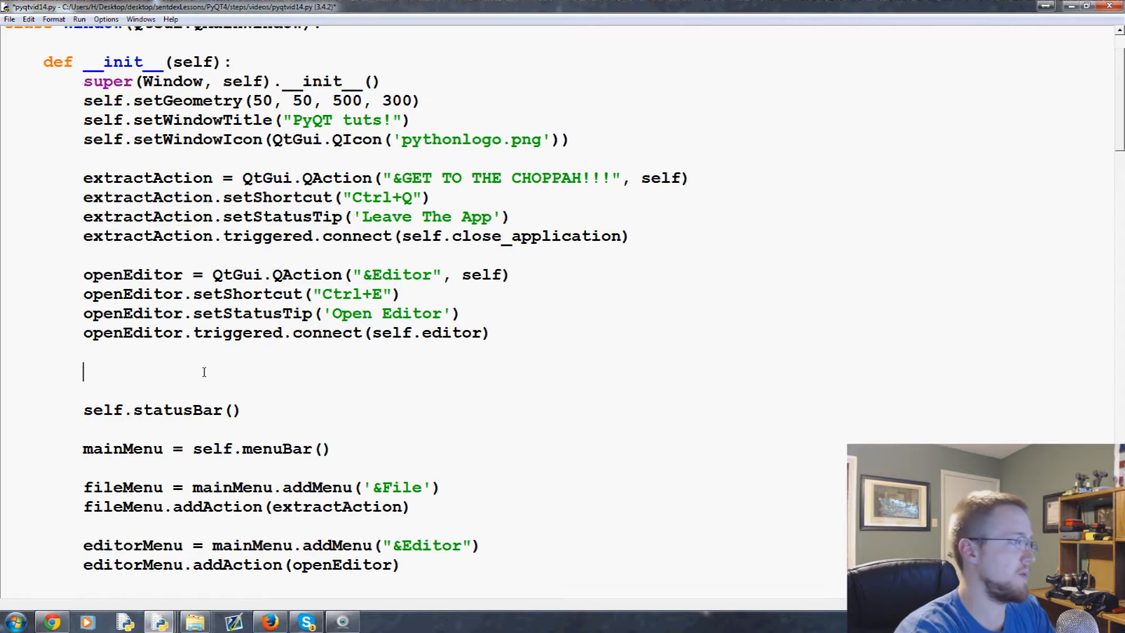
text(openFile)
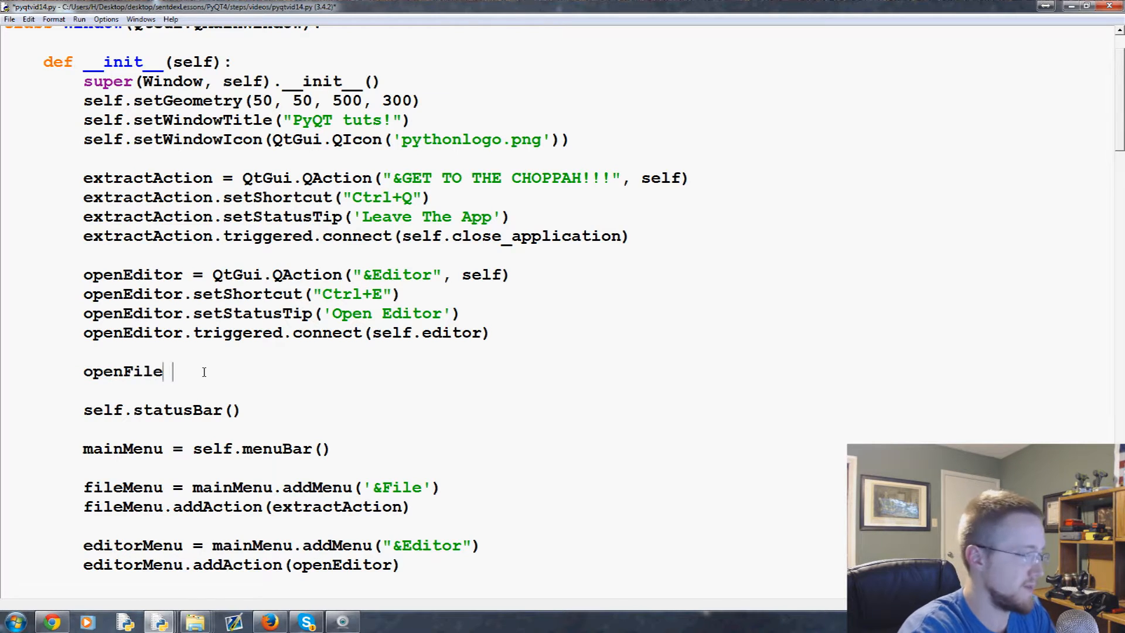
text(=)
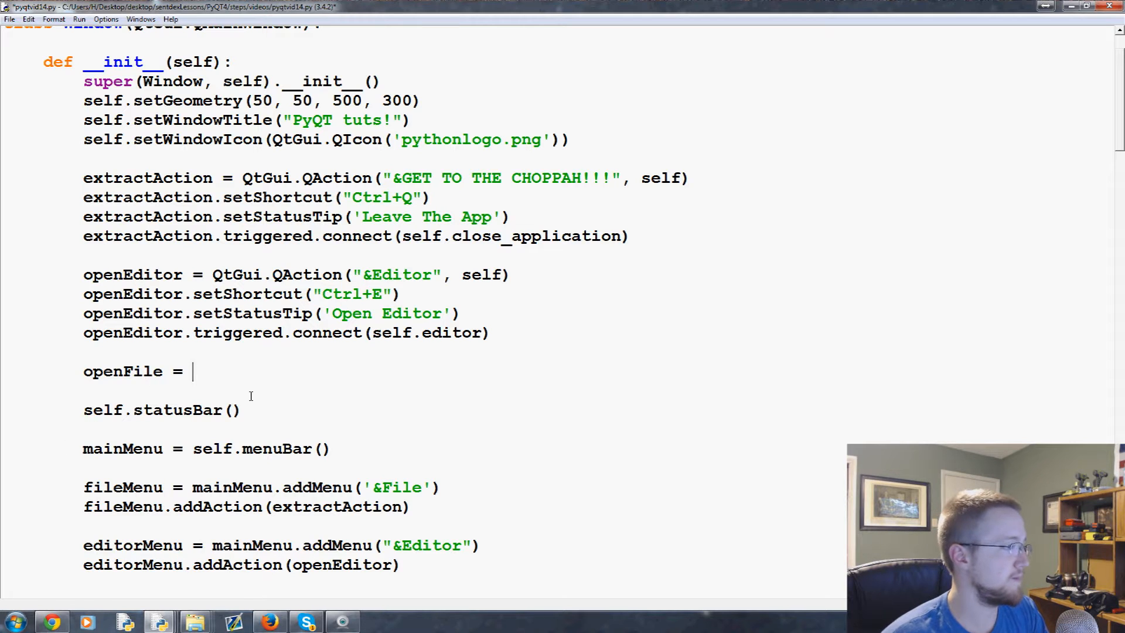
drag(83, 274, 492, 332)
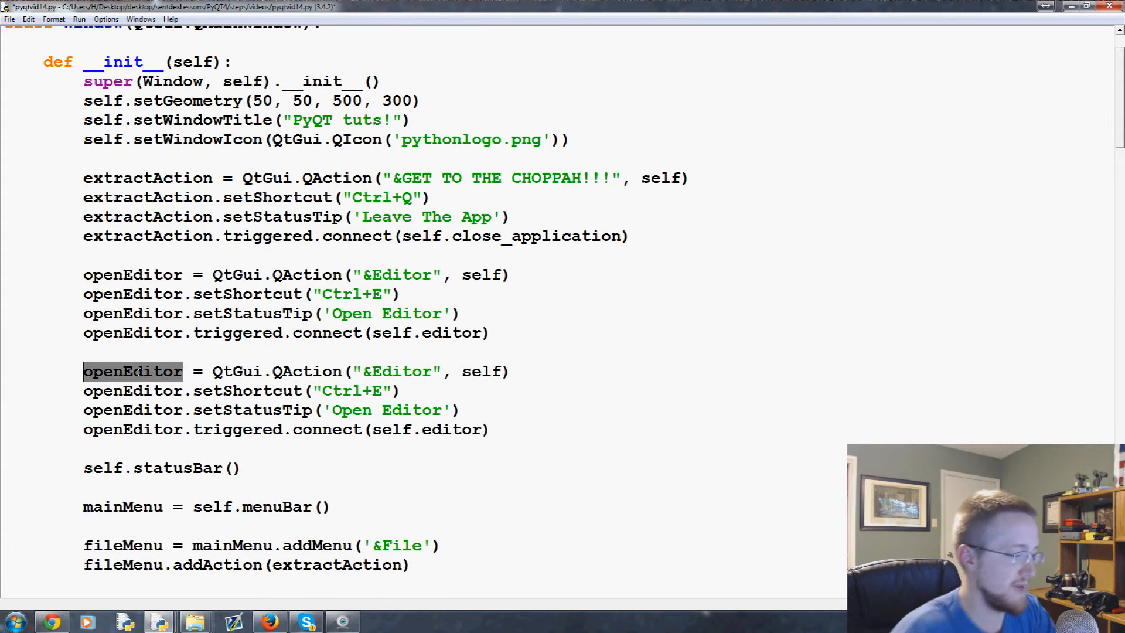
text(openFile)
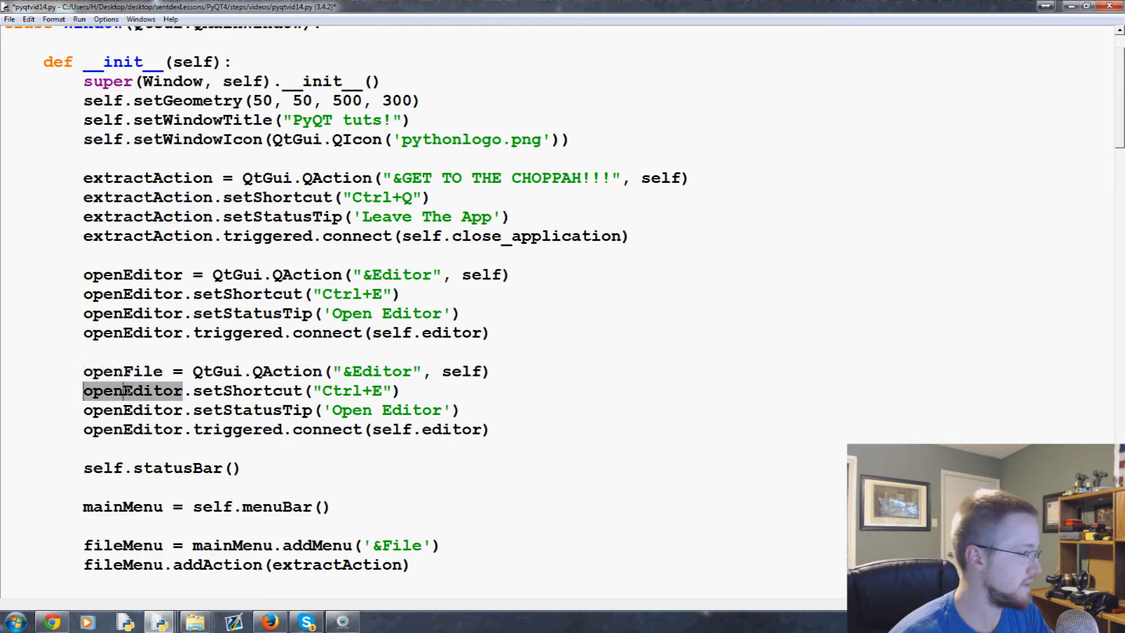
text(openFile)
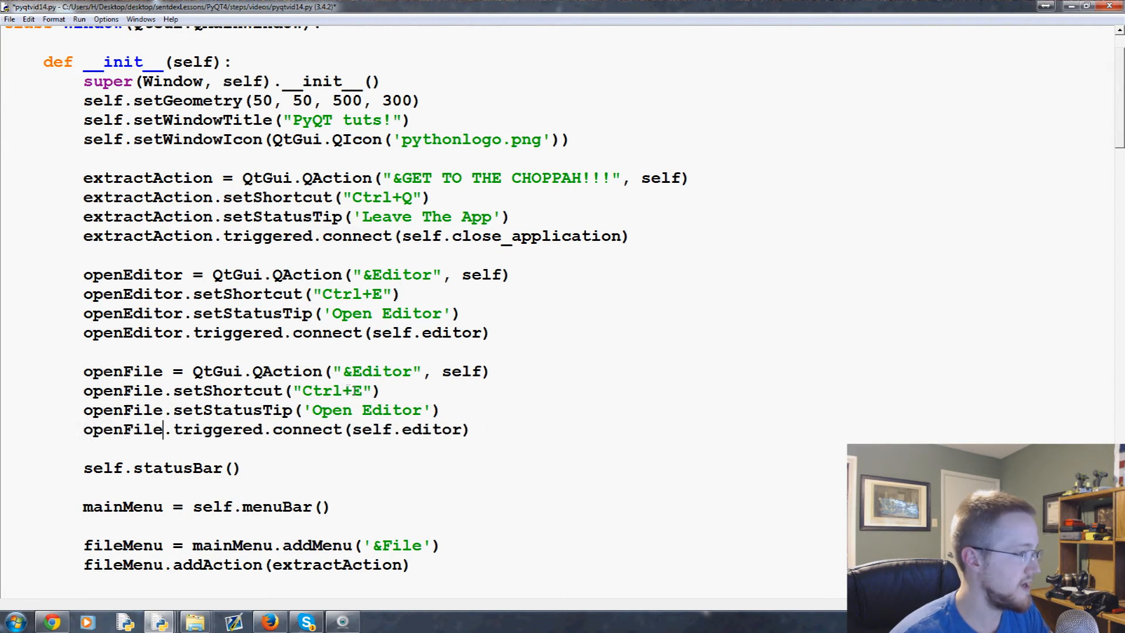
double_click(360, 391)
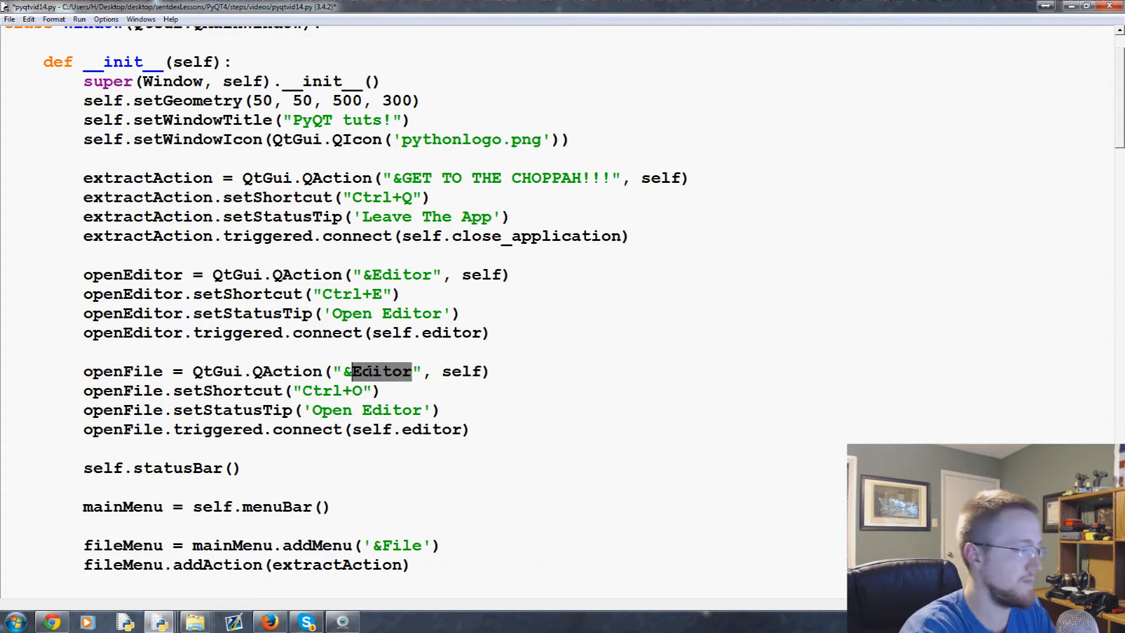
text(Open File)
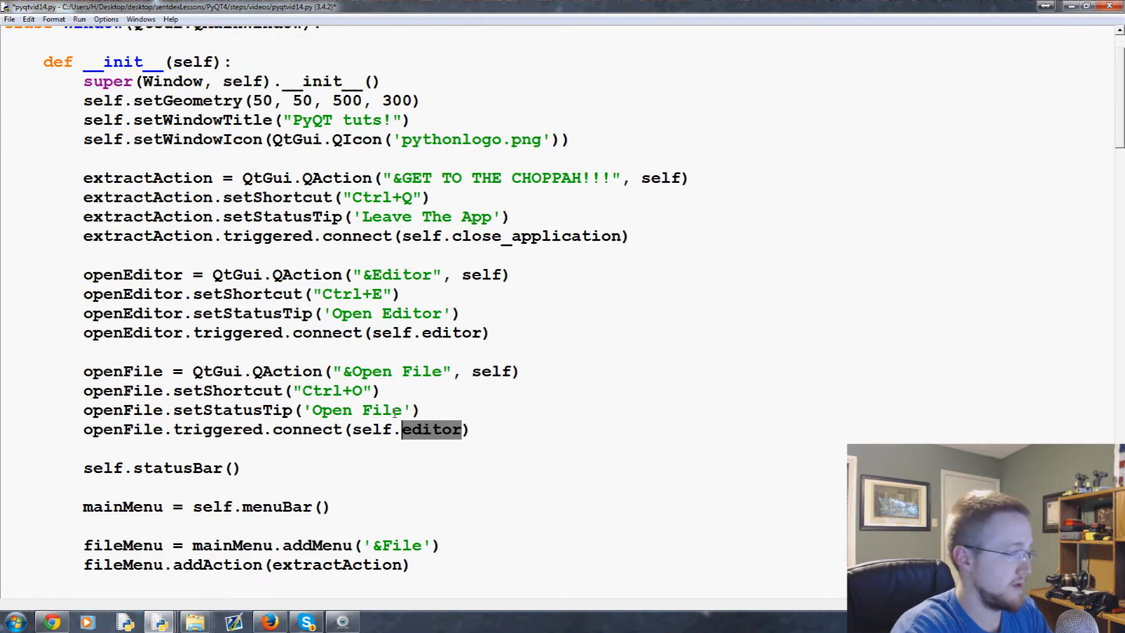
text(file_)
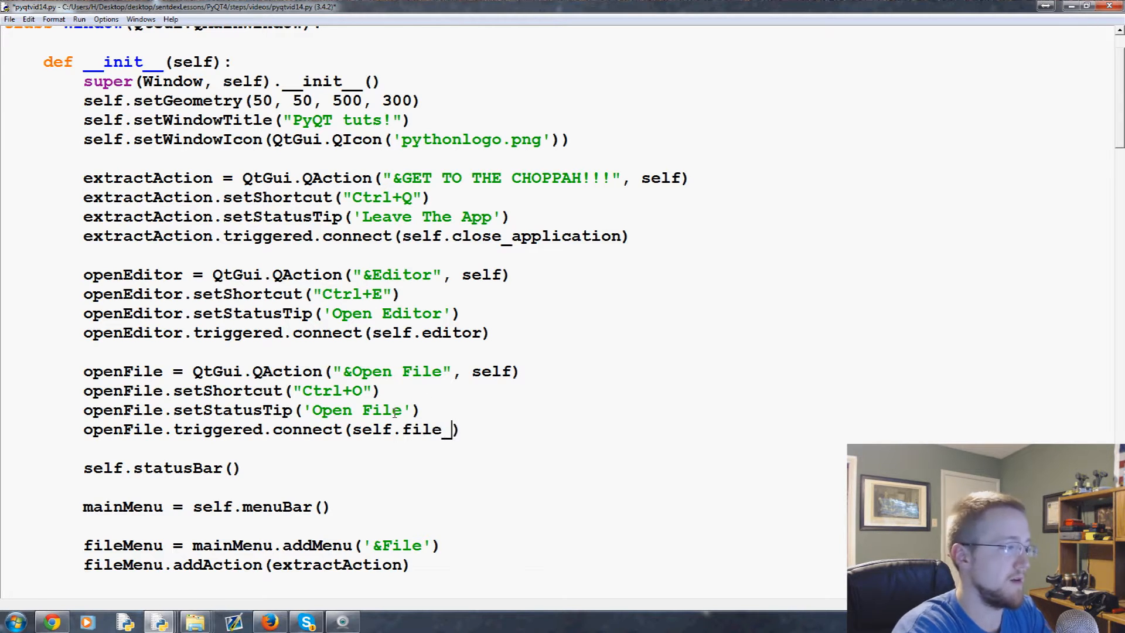
text(open)
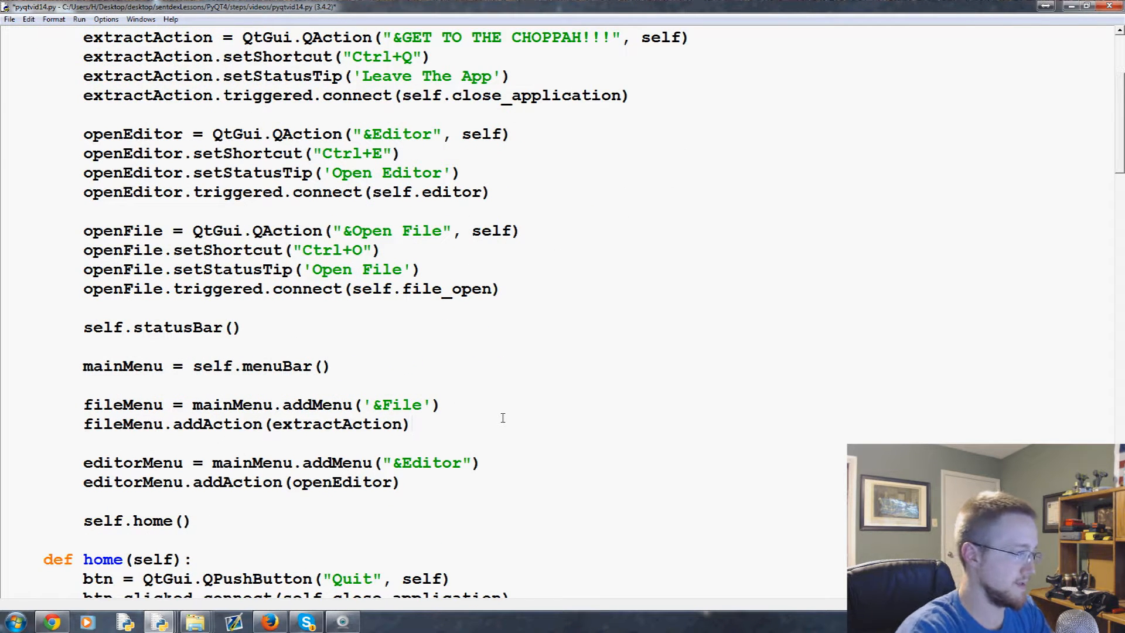
Type fileMenu.addAction(openFile) below fileMenu.addAction(extractAction).
text(fileMen)
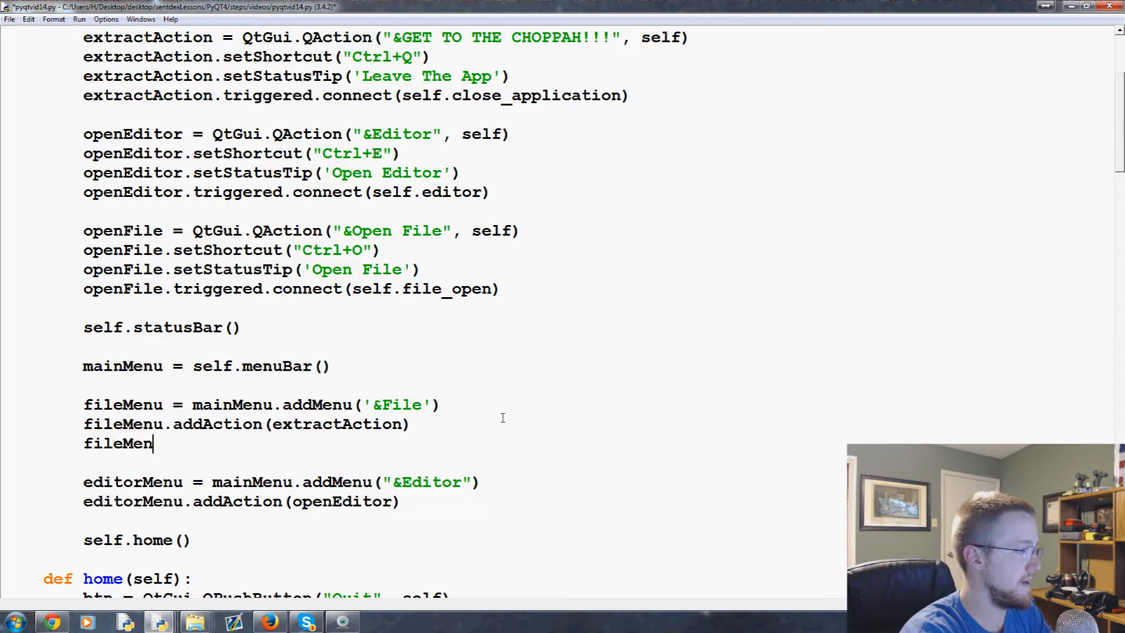
text(u.addAction()
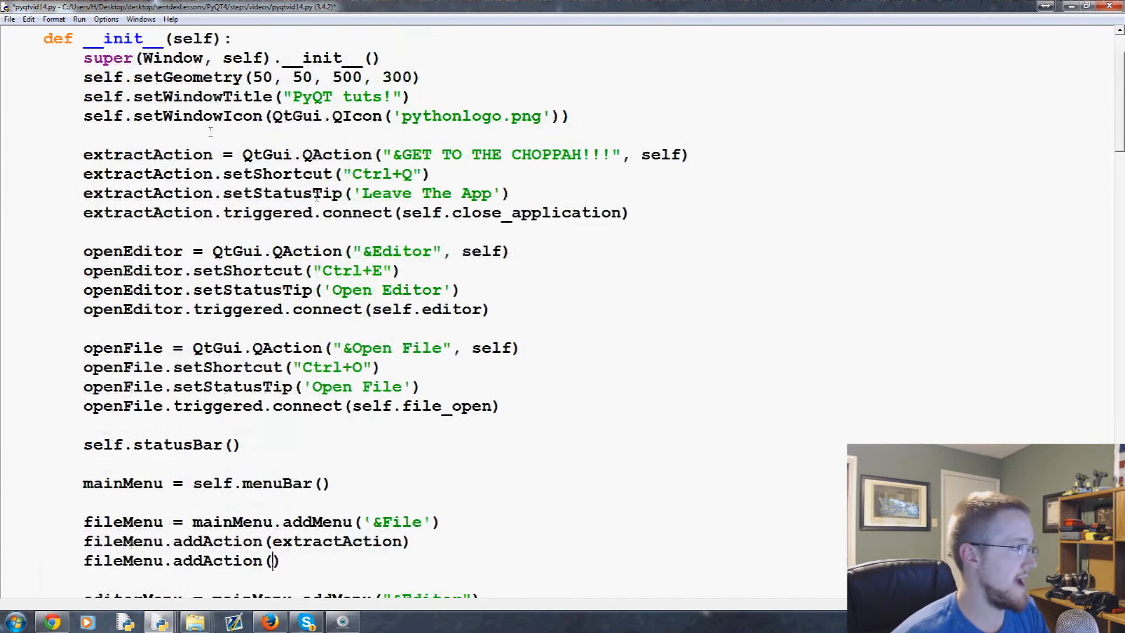
scroll(down, 3)
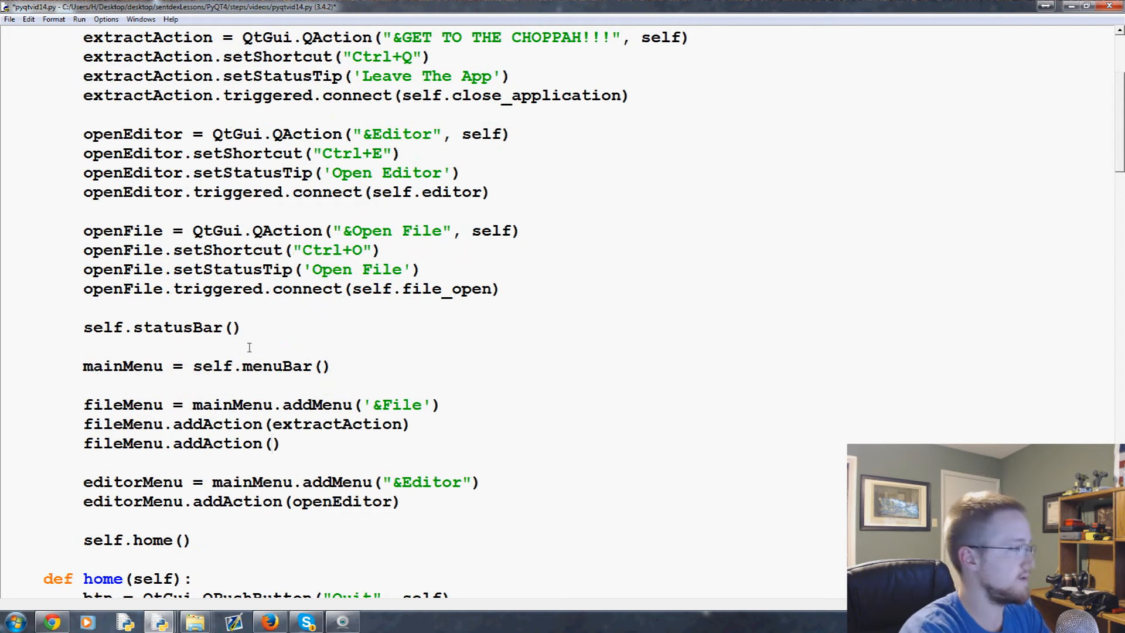
text(openFile)
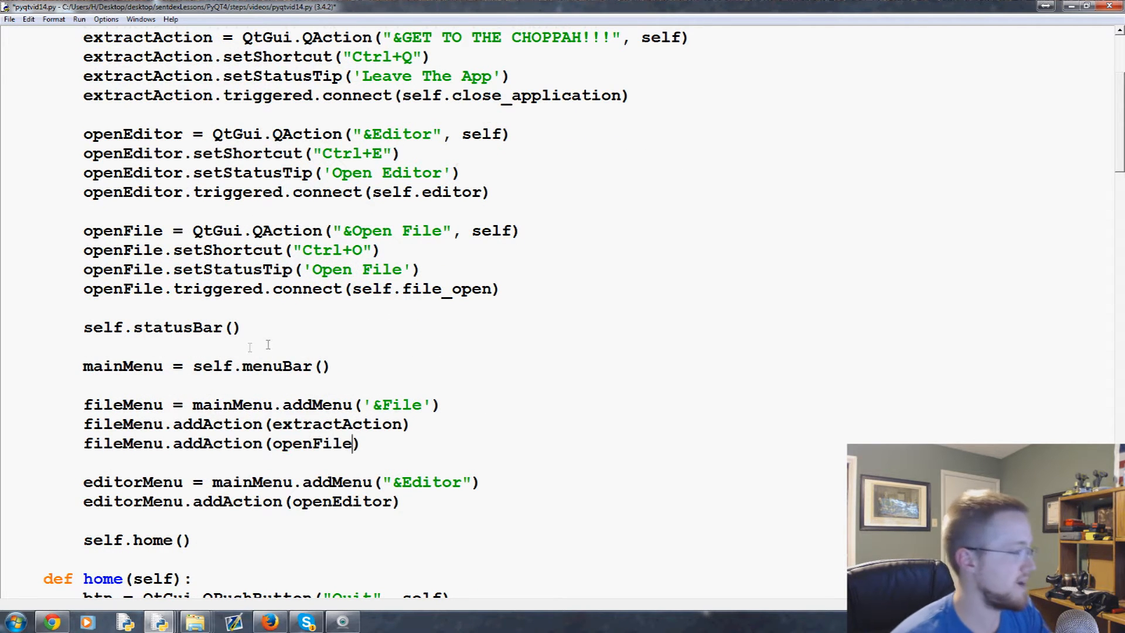
scroll(down, 3)
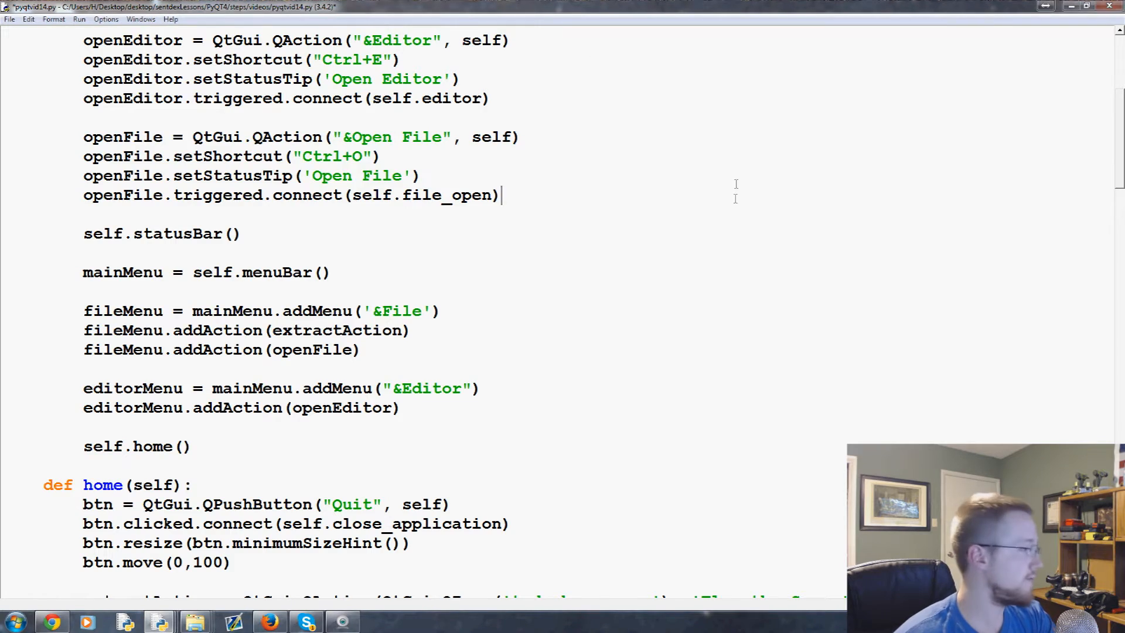
scroll(down, 3)
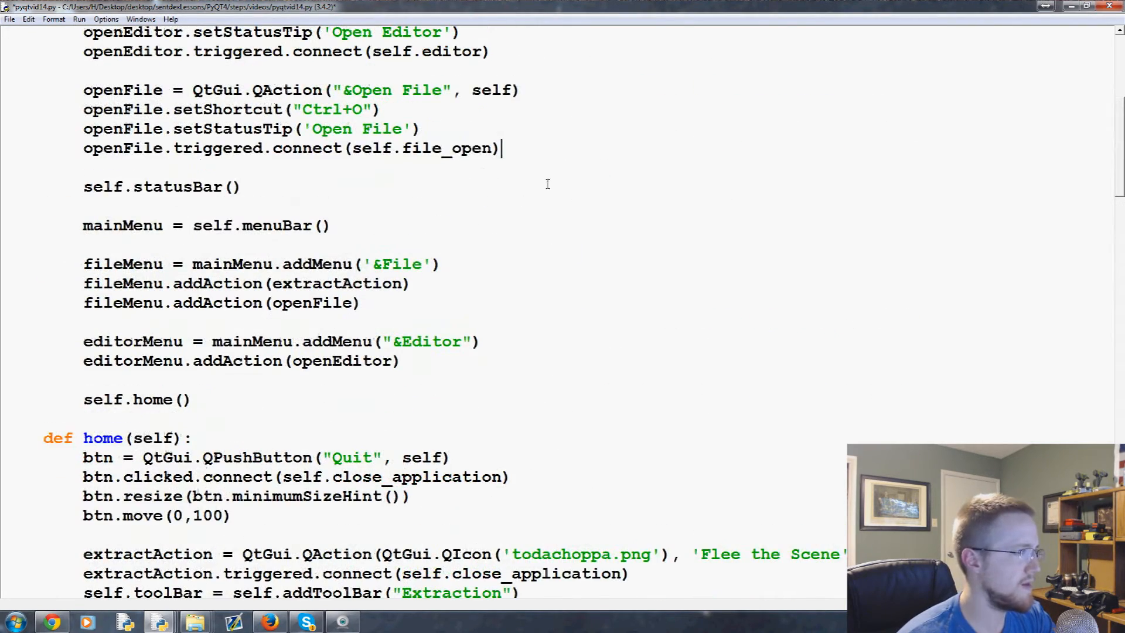
Scroll past self.show() and start a new 'def' line for file_open.
double_click(447, 148)
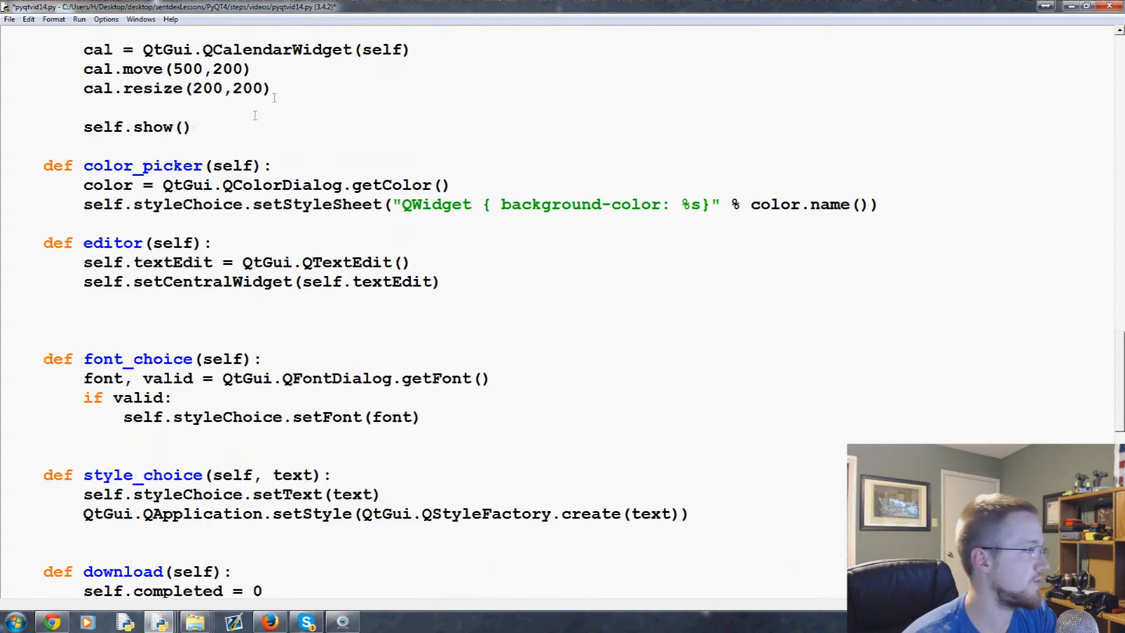
text(file_open)
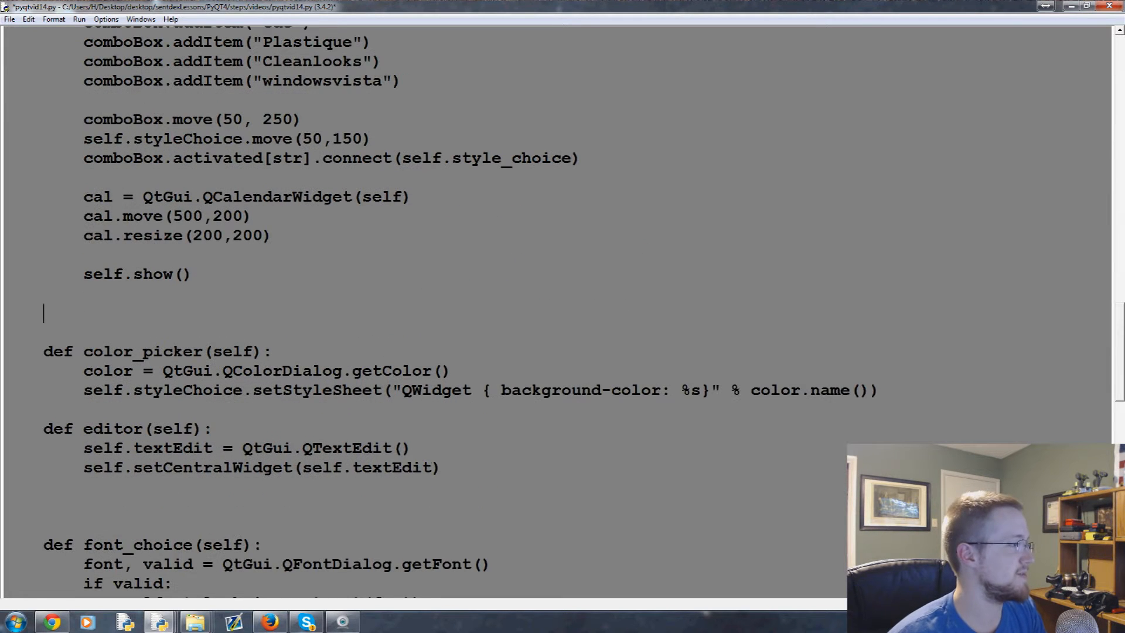
scroll(down, 3)
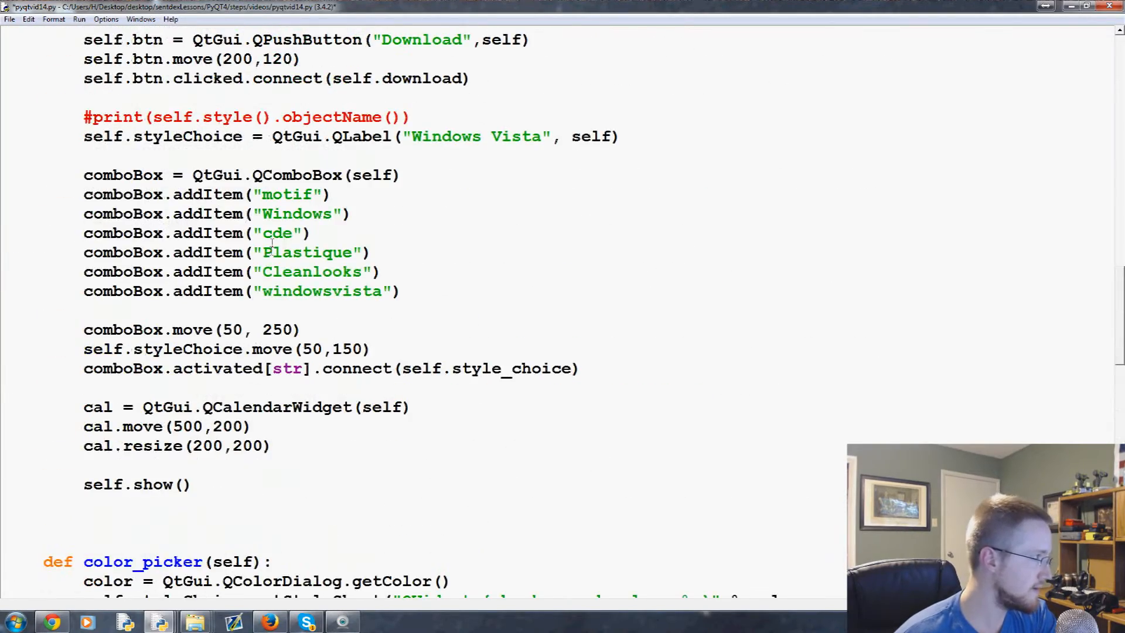
scroll(down, 3)
text(def )
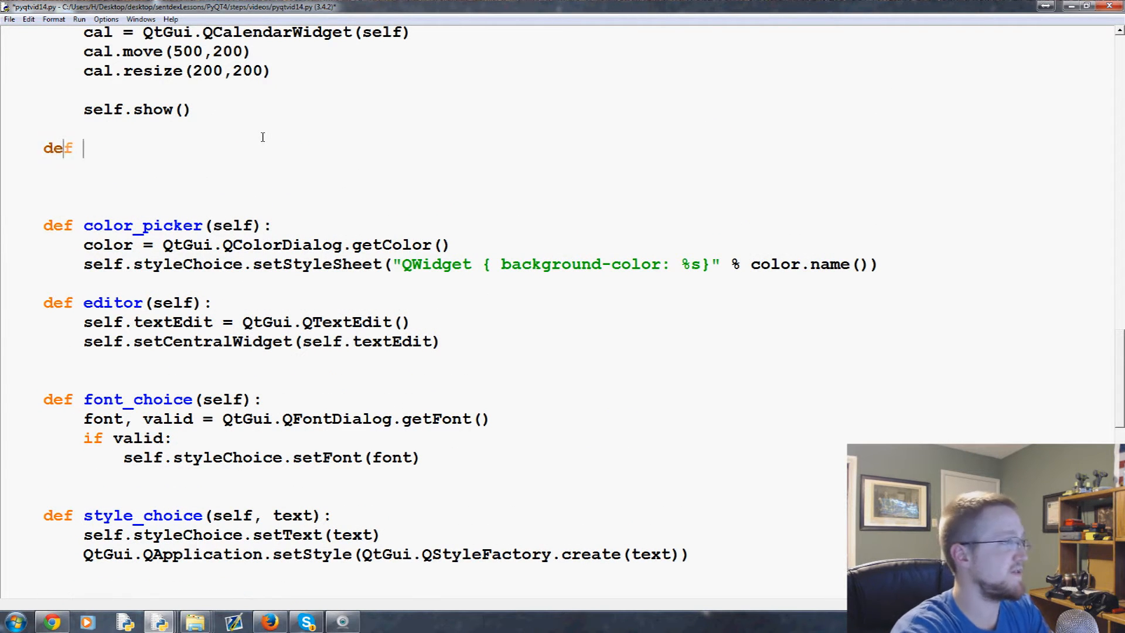
Define file_open(self) with name = QtGui.QFileDialog.getOpenFileName(self, 'Open File').
text(file_)
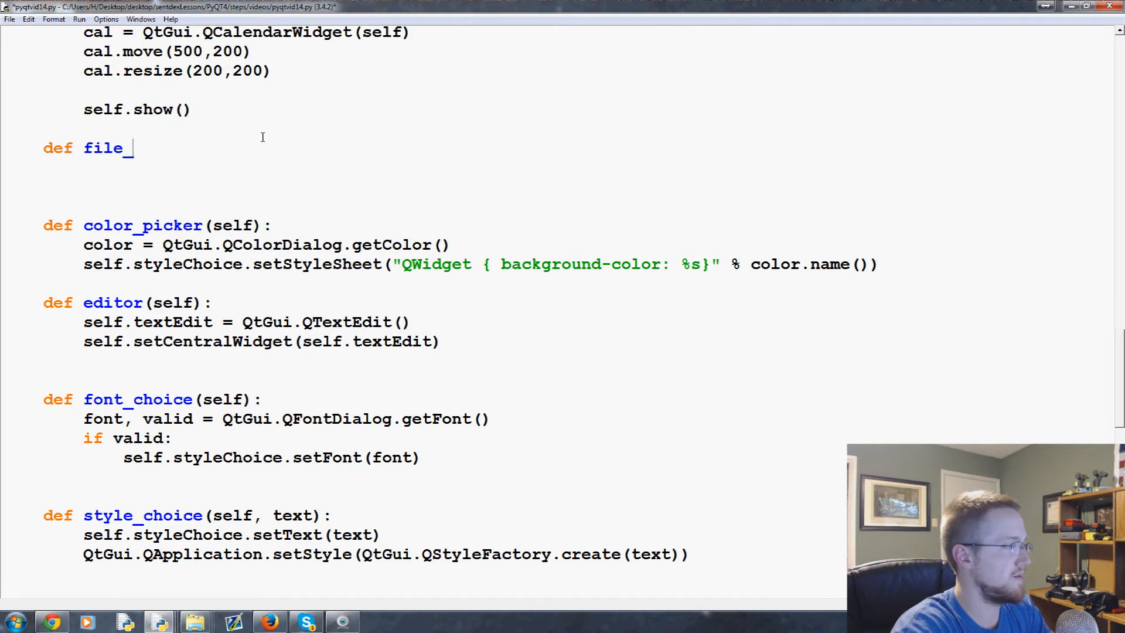
text(open)
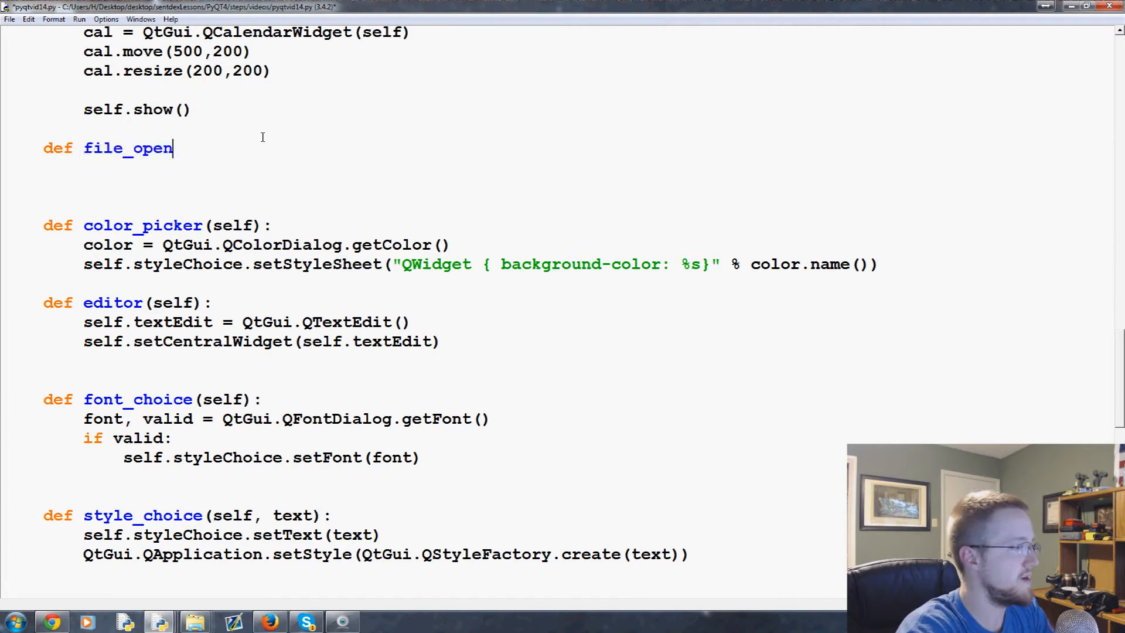
text((self):)
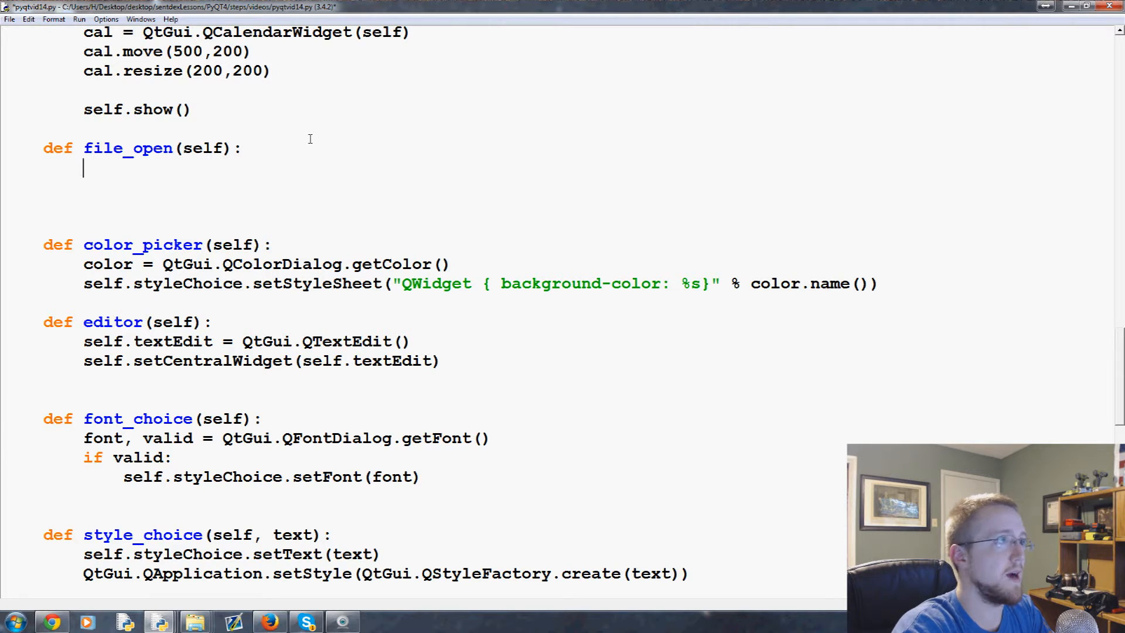
text(name =)
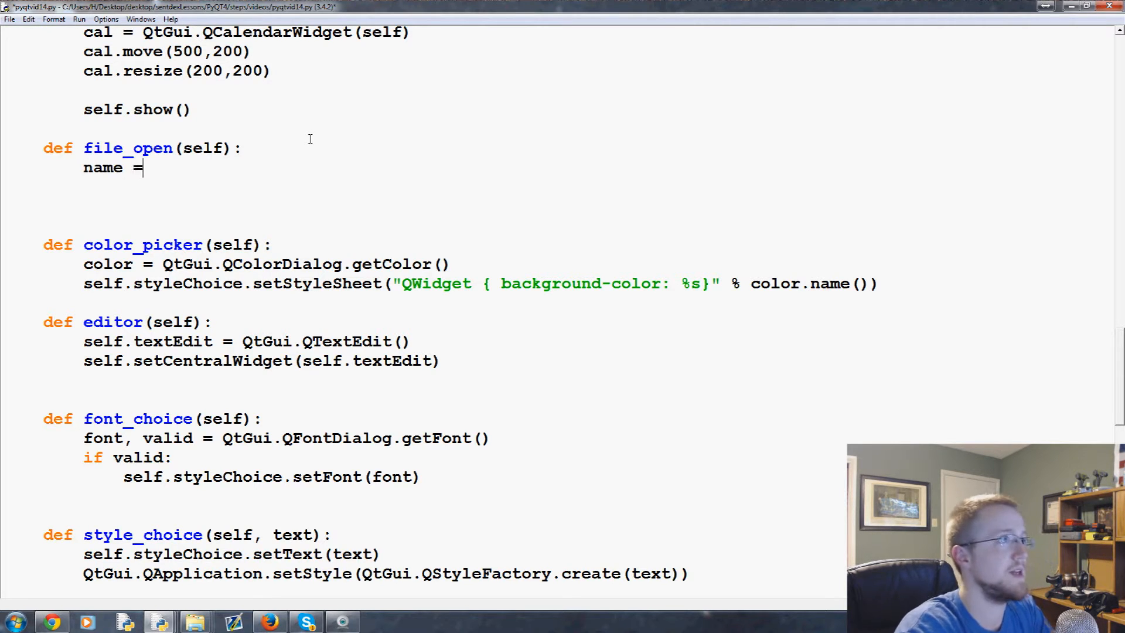
text(QtG)
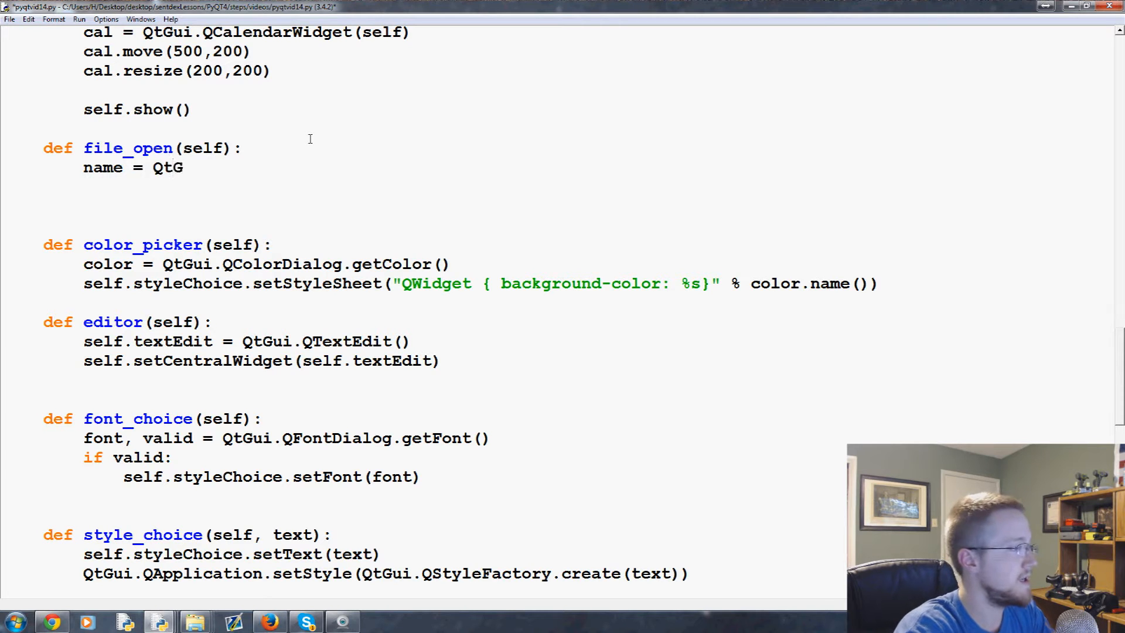
text(ui =)
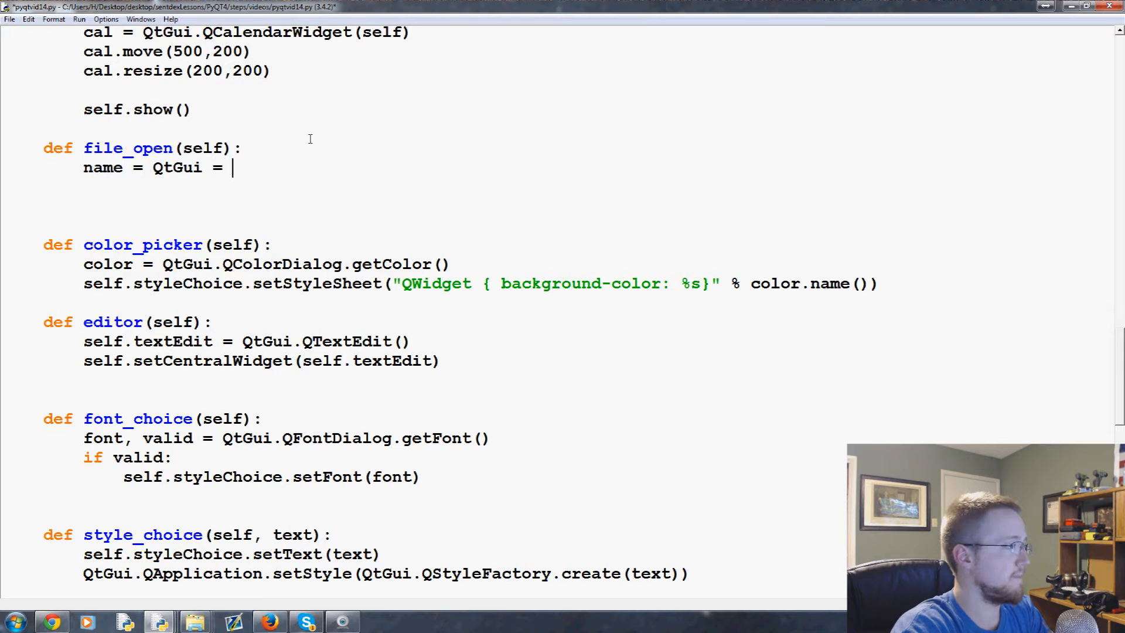
text(.)
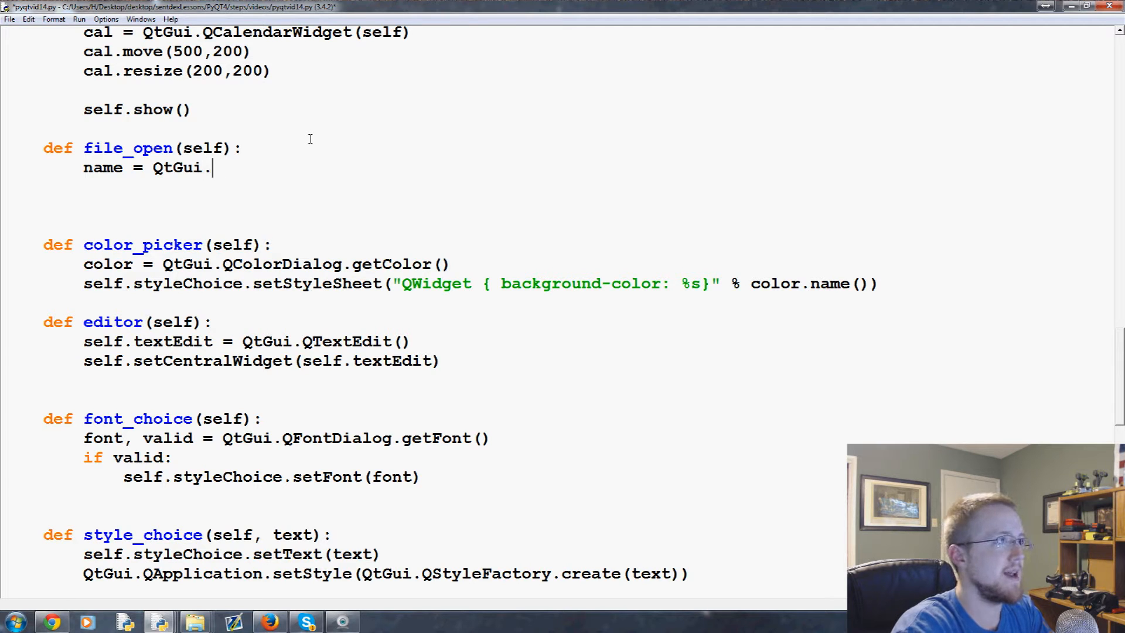
text(QFileD)
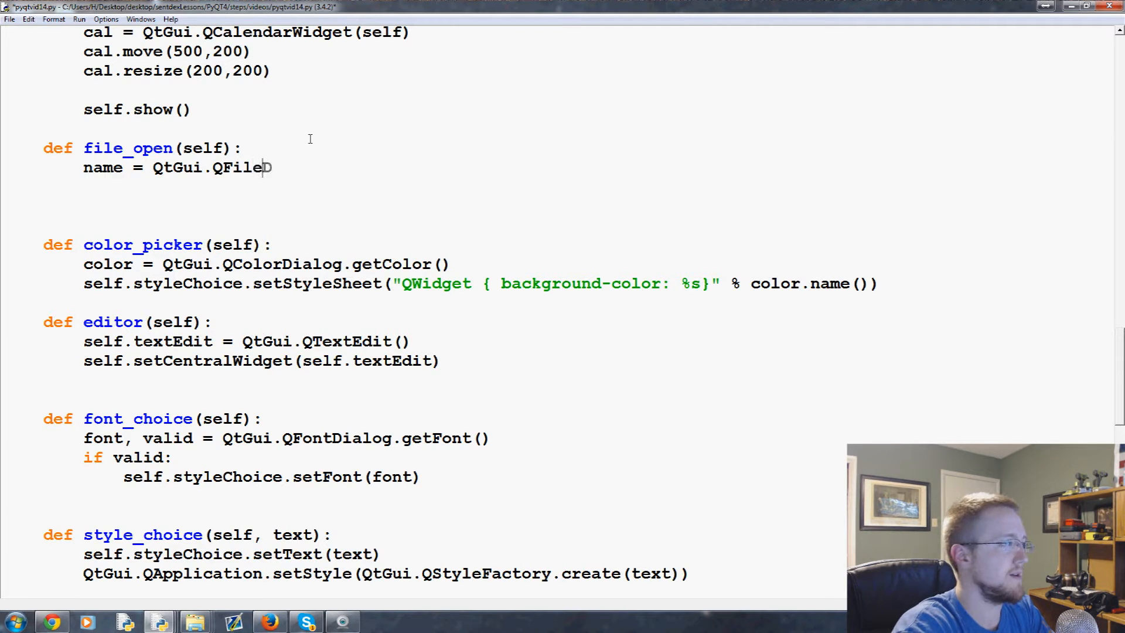
text(Dialog.)
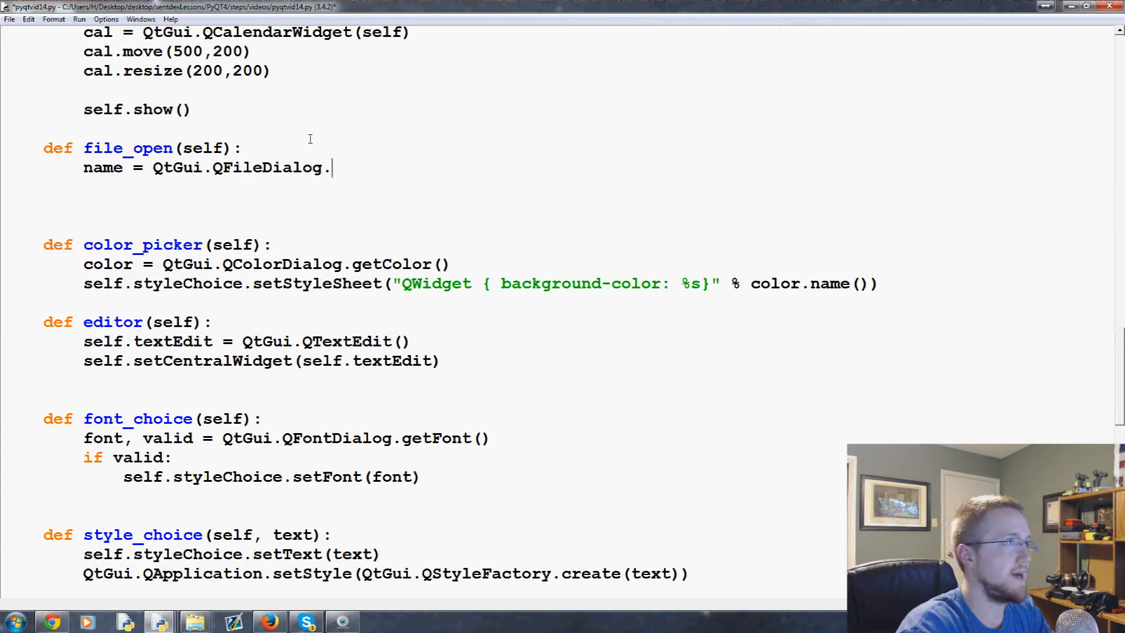
text(getOpenFile)
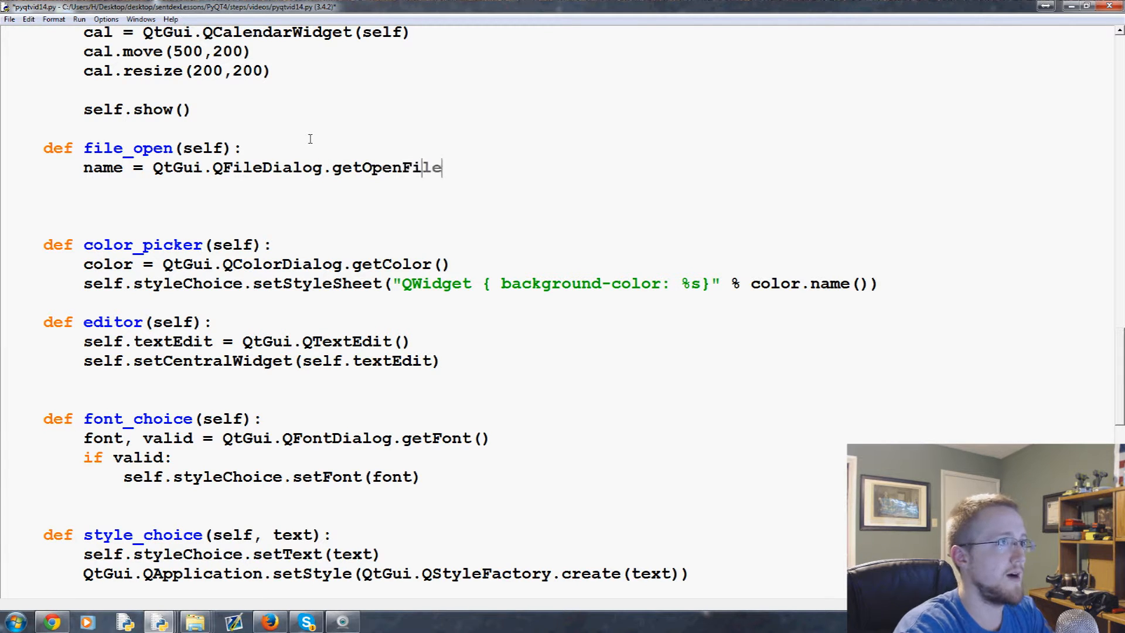
text(Name())
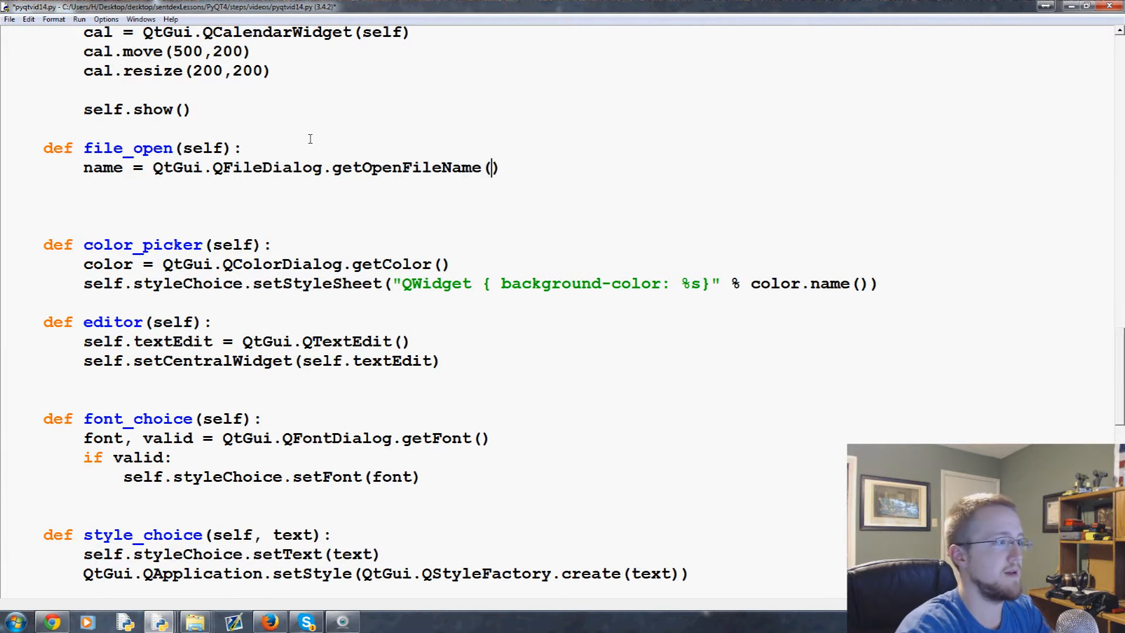
text(self)
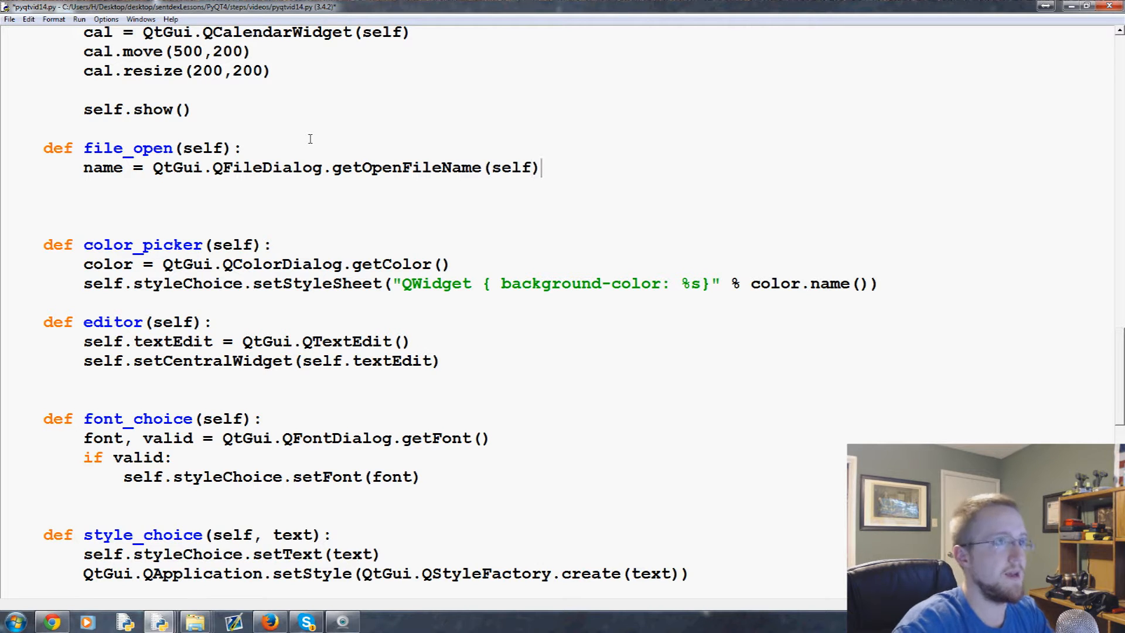
text(, '')
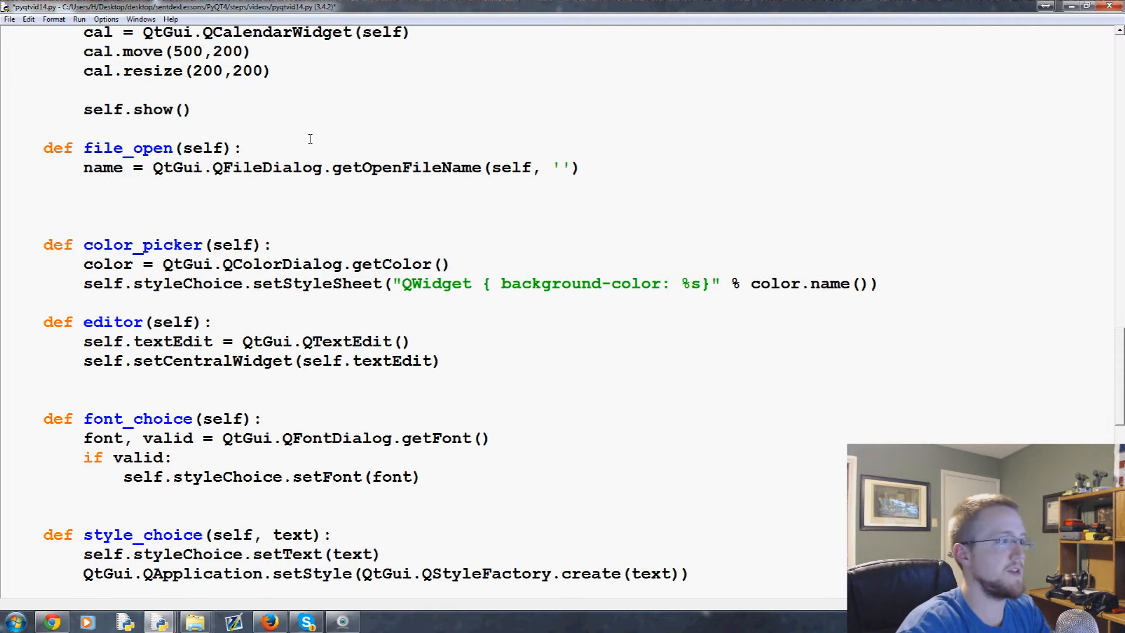
click(564, 168)
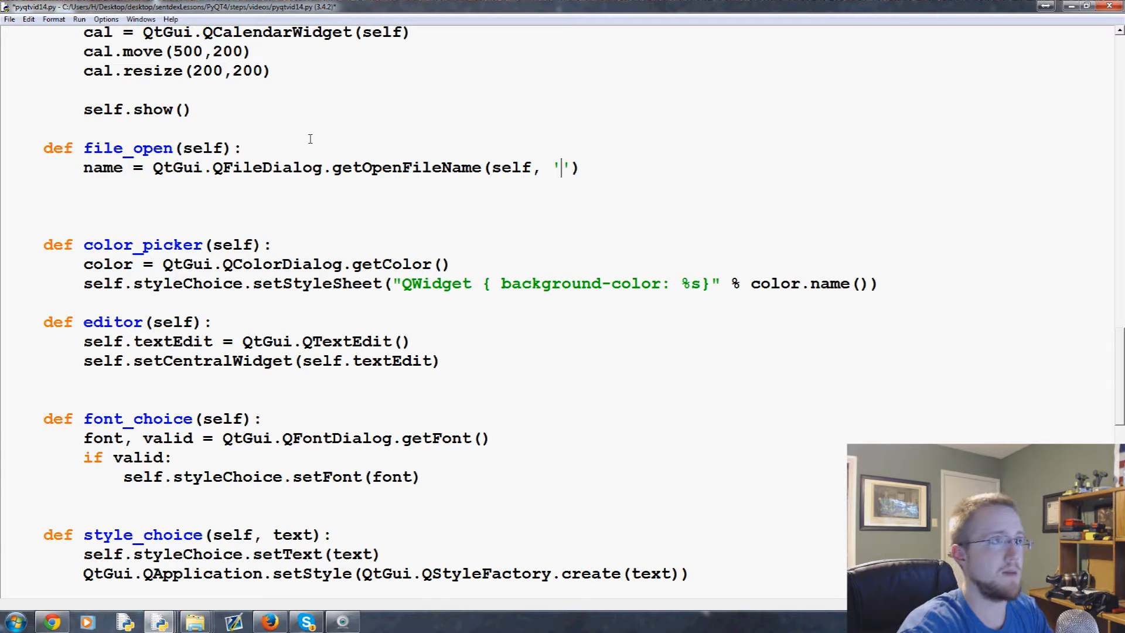
text(Open File)
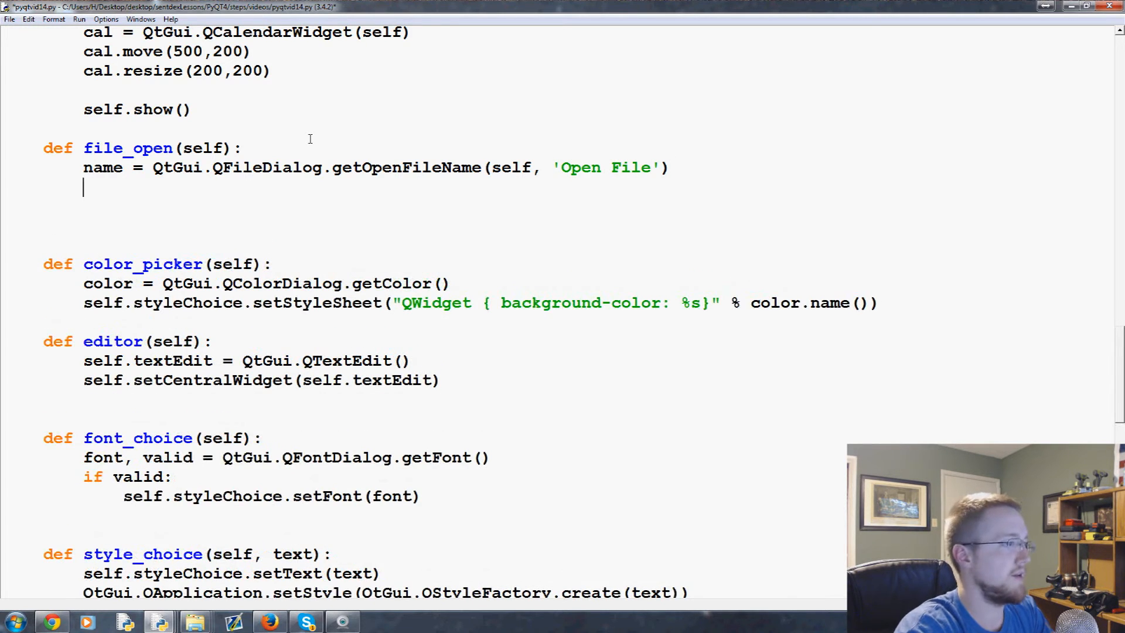
Open the chosen file for reading with file = open(name,'r').
text(file =)
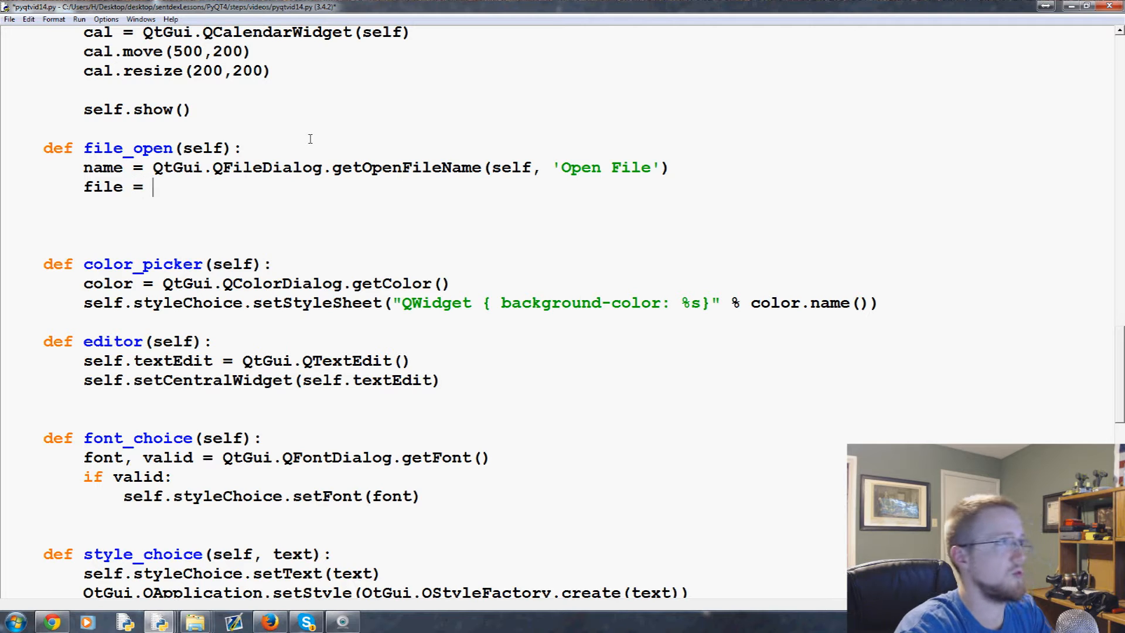
text(open()
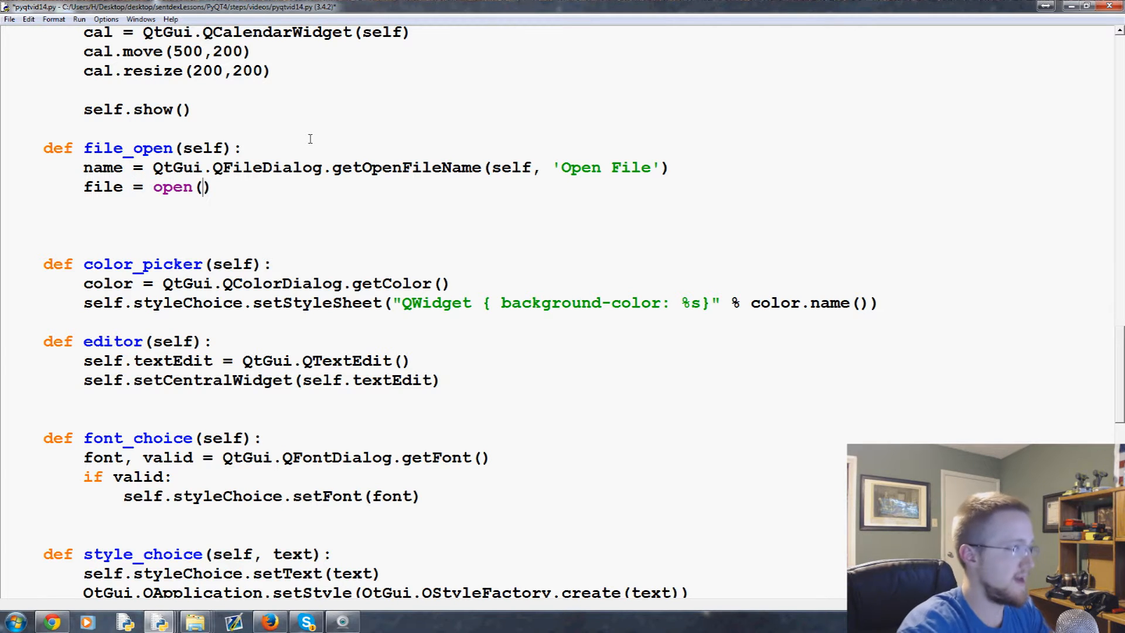
text(name)
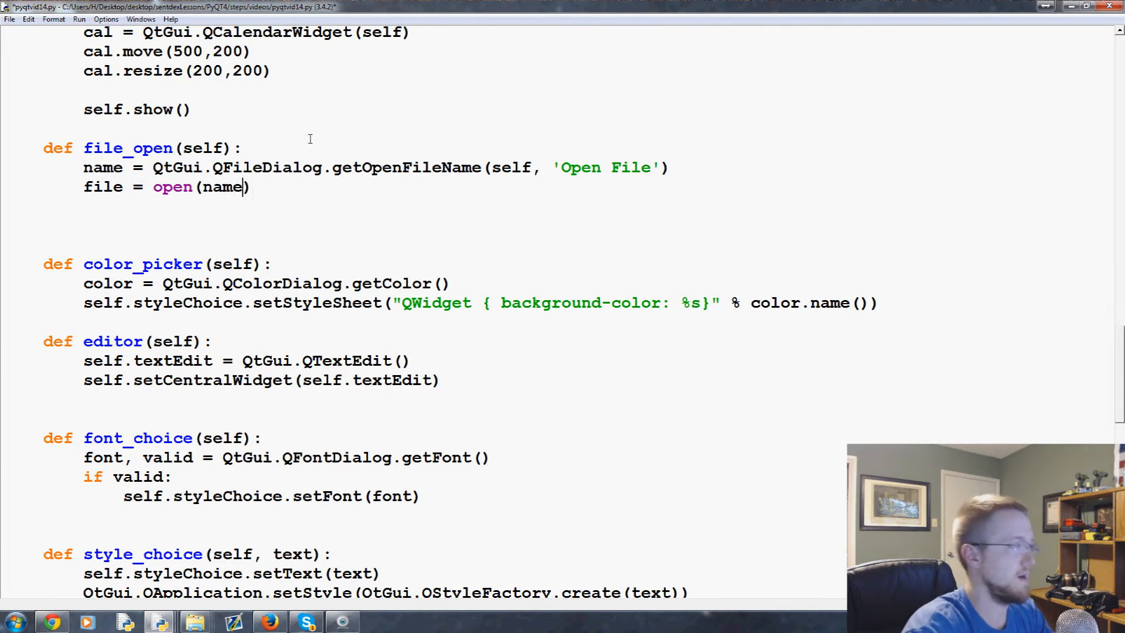
text(,'r')
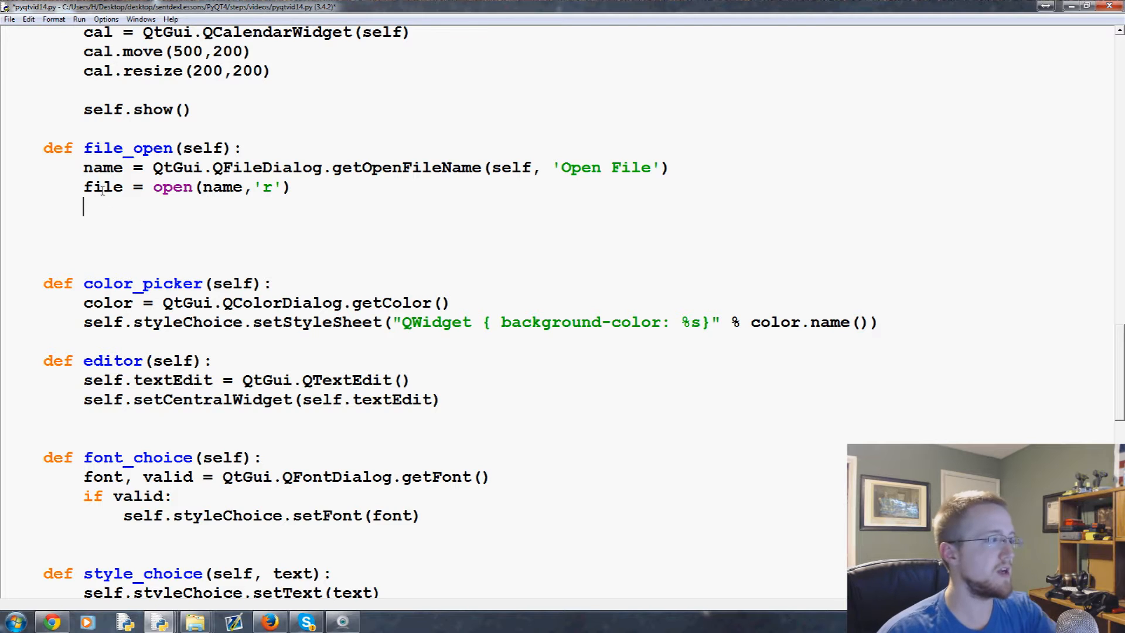
double_click(103, 187)
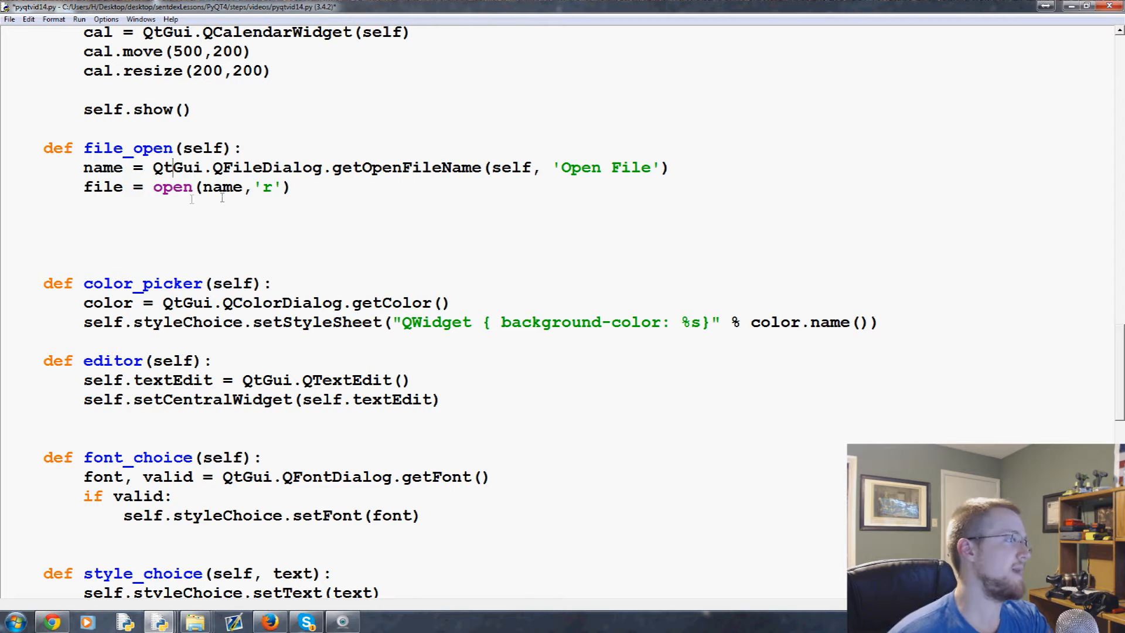
triple_click(187, 187)
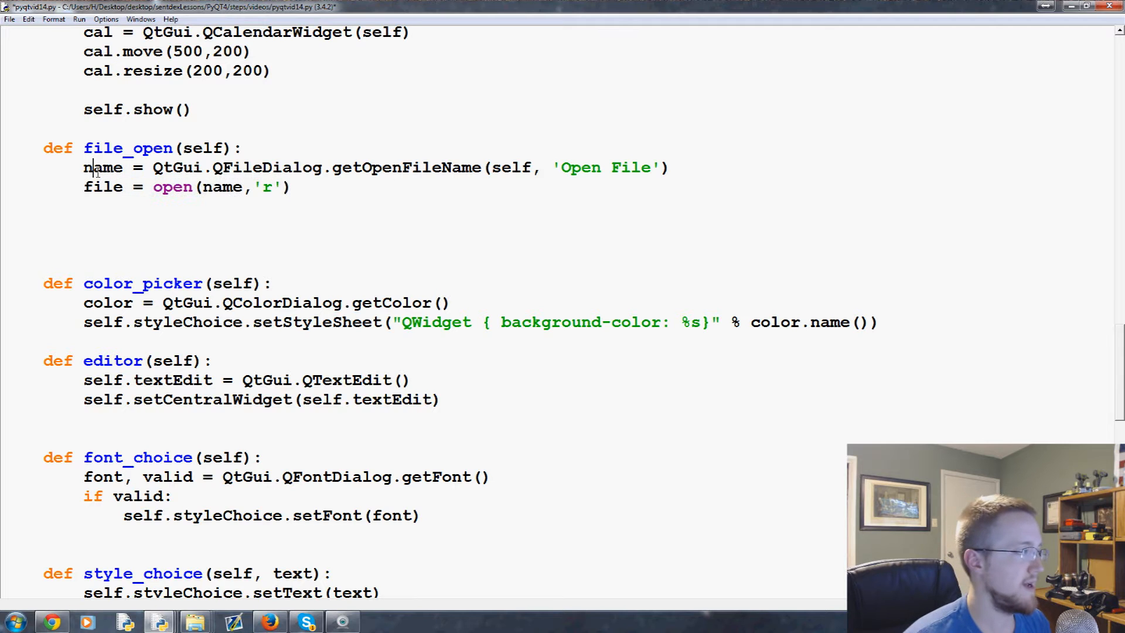
drag(83, 167, 579, 167)
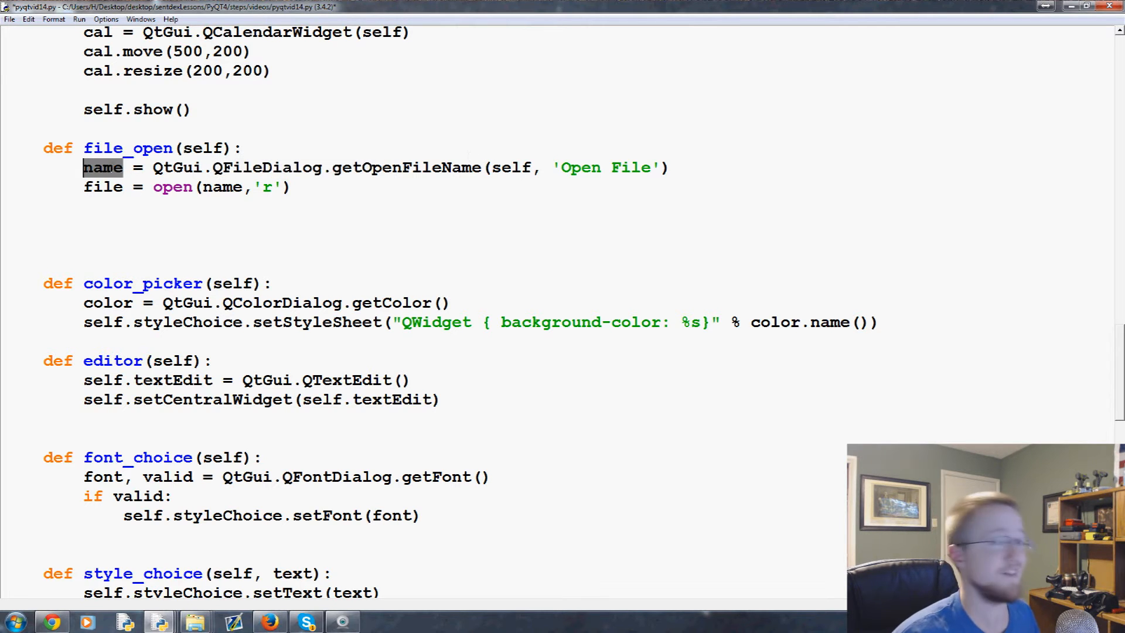
click(293, 187)
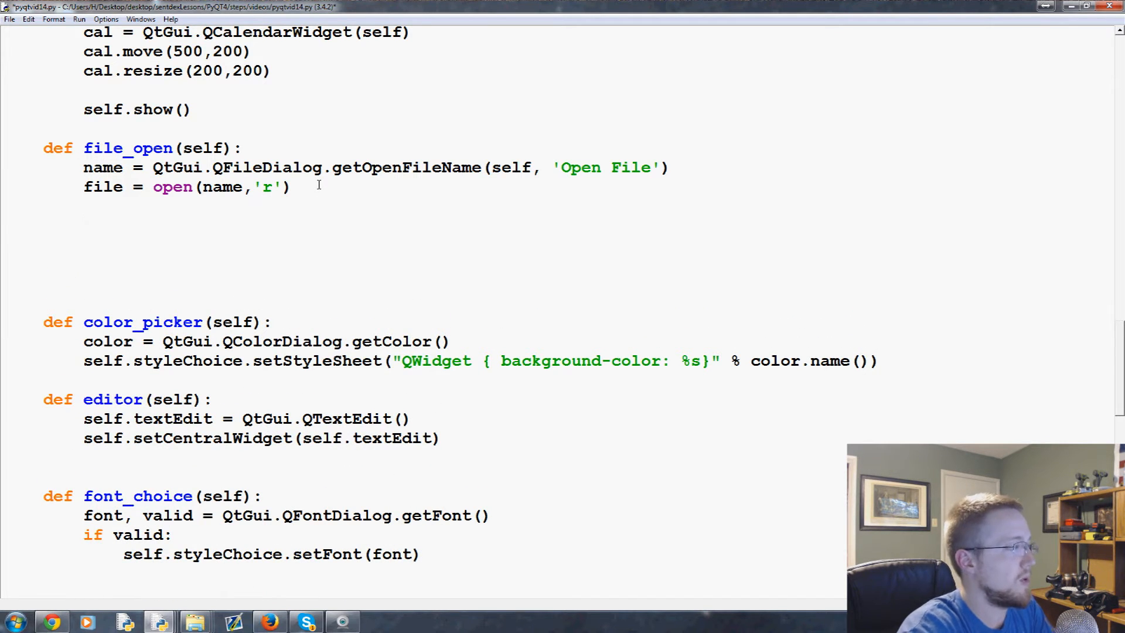
Add a self.editor() call in file_open and begin a 'with file:' block below it.
text(self.)
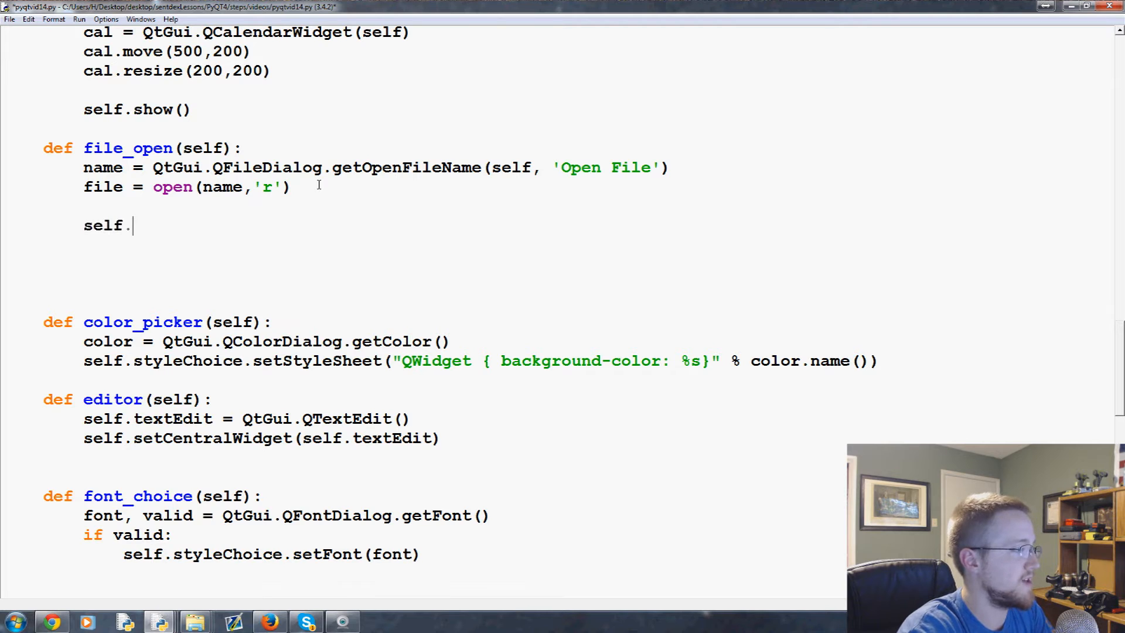
text(editor())
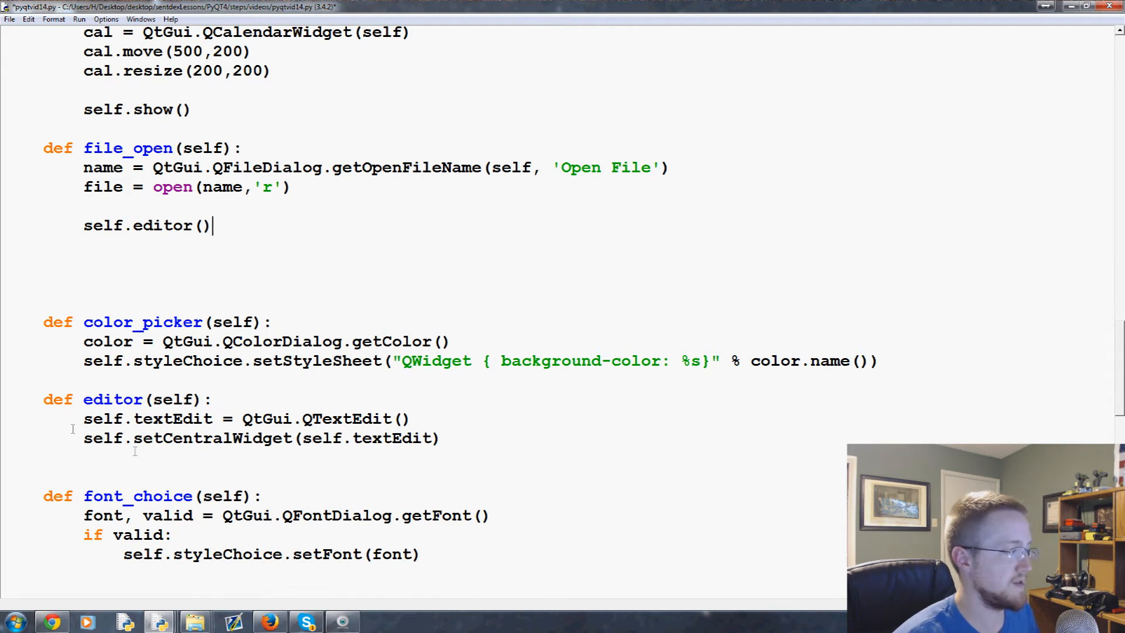
drag(133, 439, 371, 438)
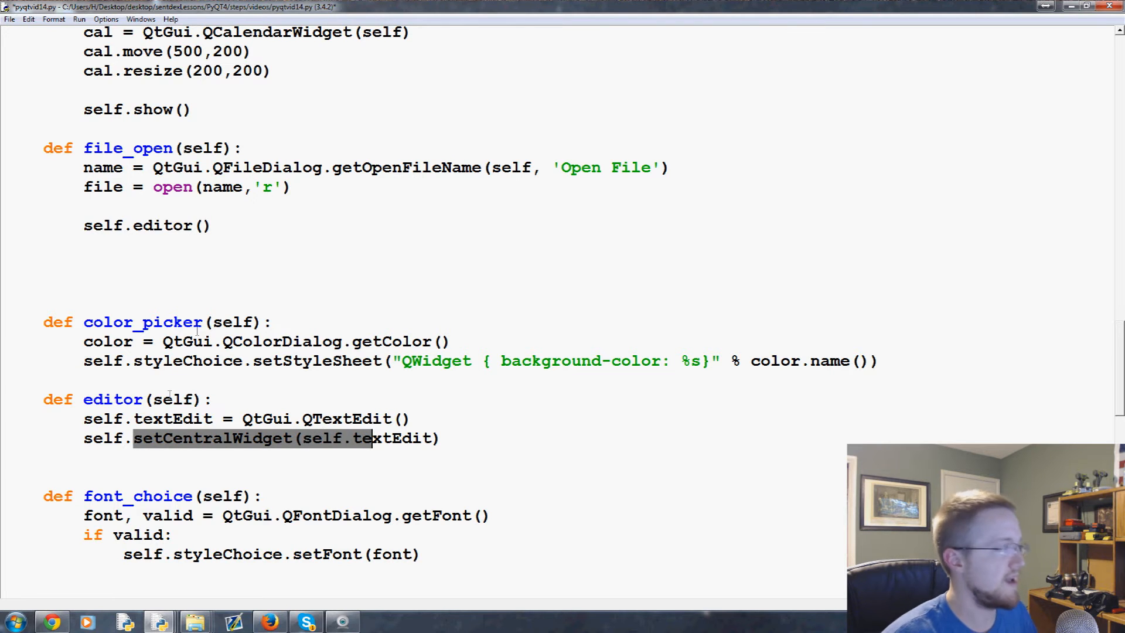
click(211, 225)
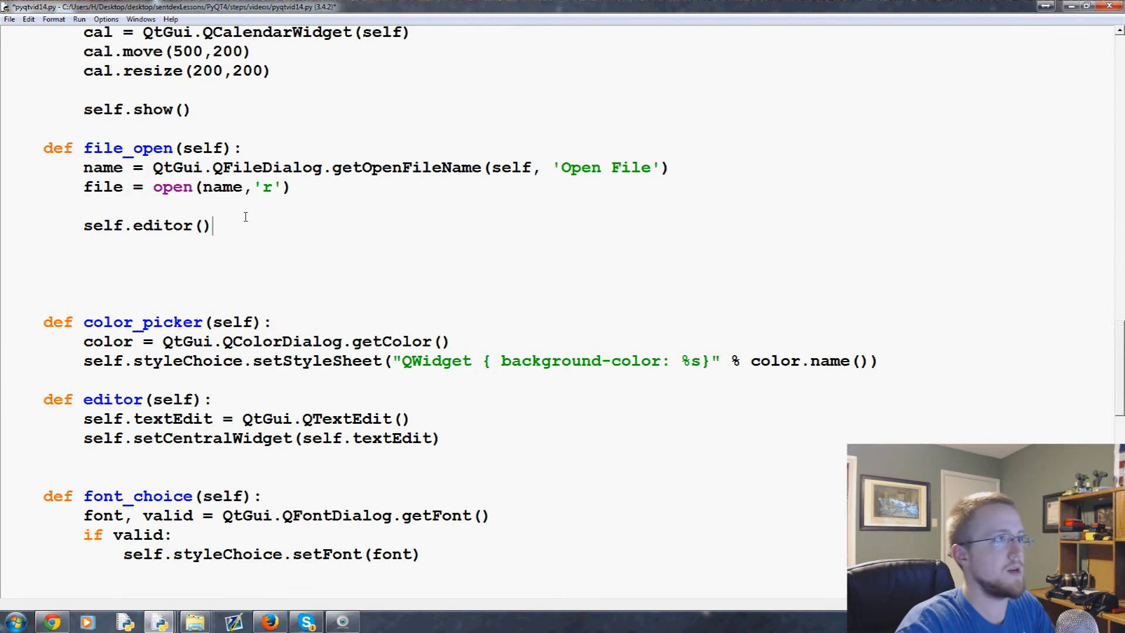
text(with file:)
text(text)
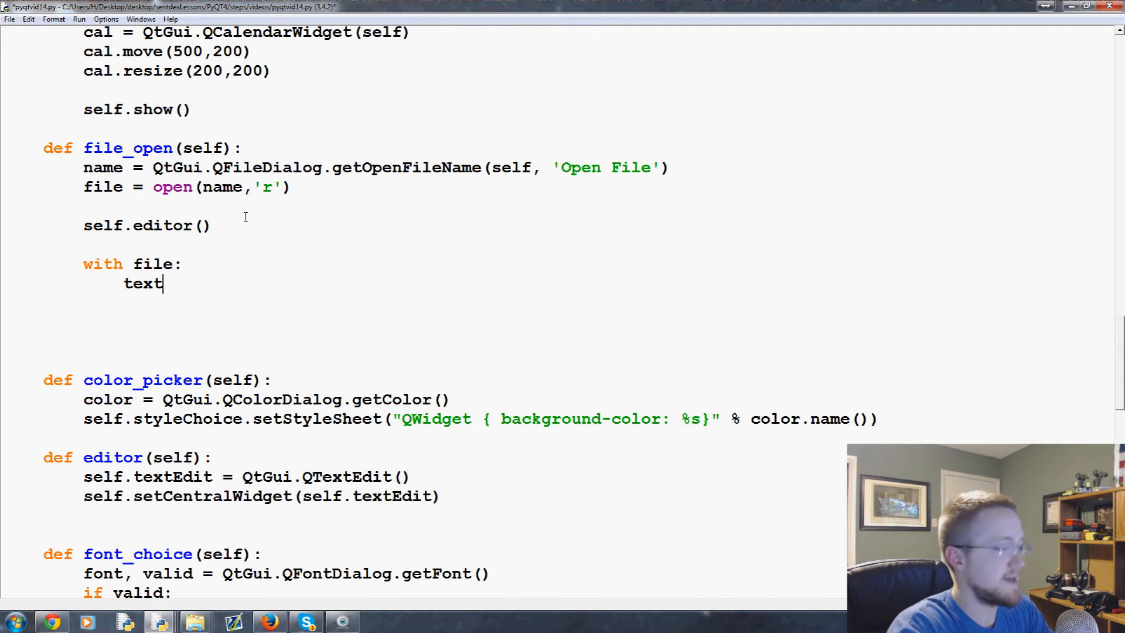
Complete the block with text = file.read() and self.textEdit.setText(text).
text(= file.r)
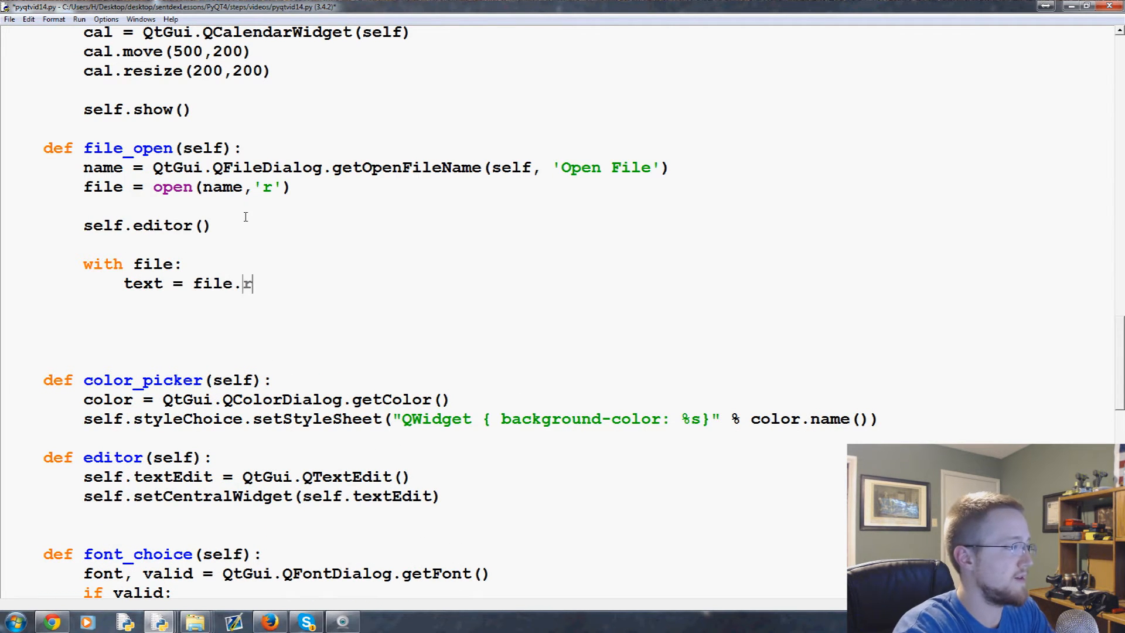
text(ead())
click(220, 303)
text(self.textEdit.setTe)
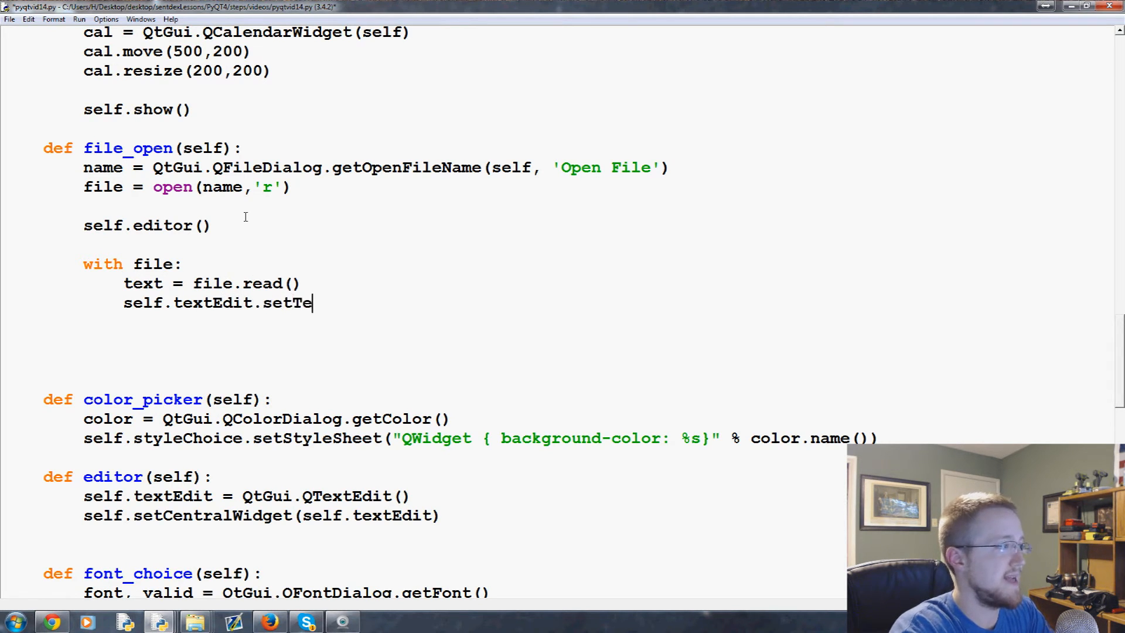
text(xt(text))
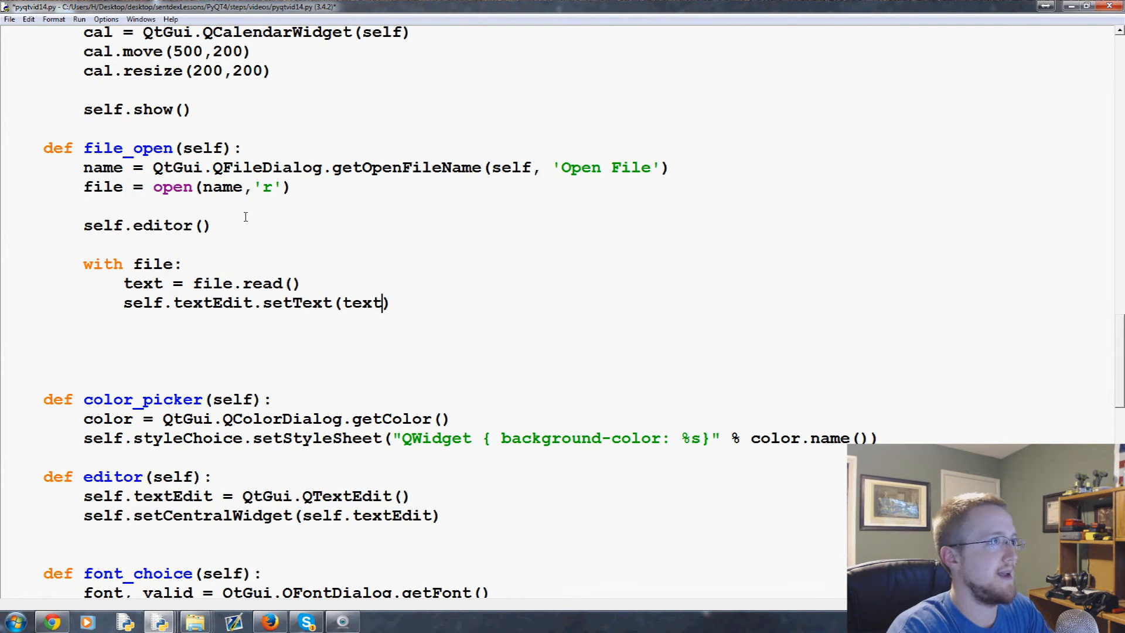
click(183, 264)
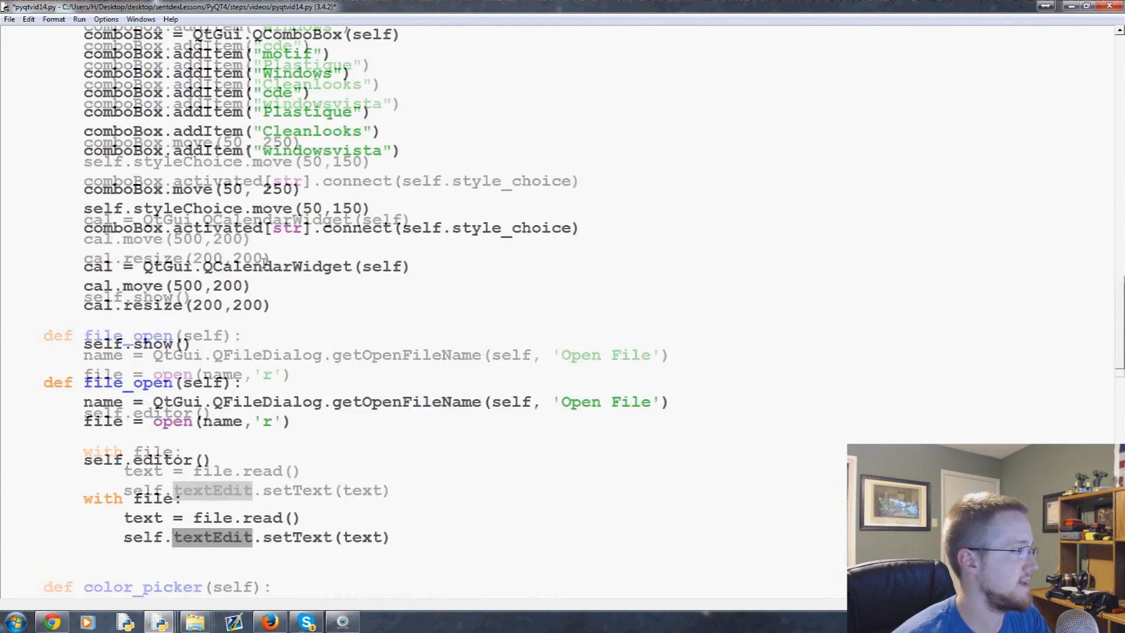
Save and run the script to open the 'PyQT tuts' window.
scroll(down, 3)
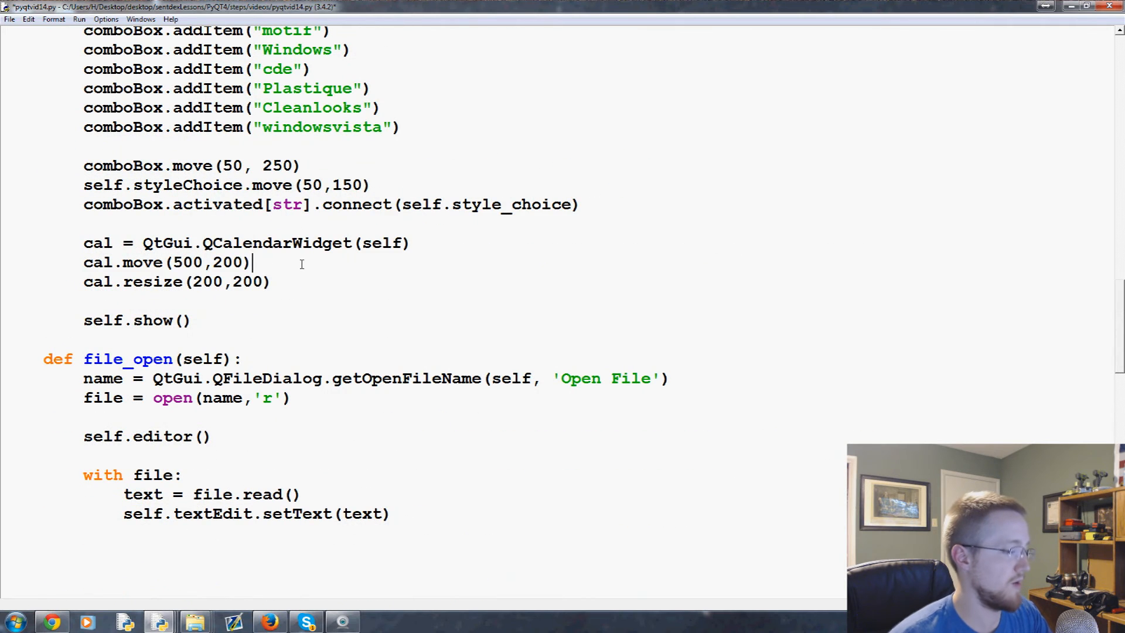
key(ctrl+s)
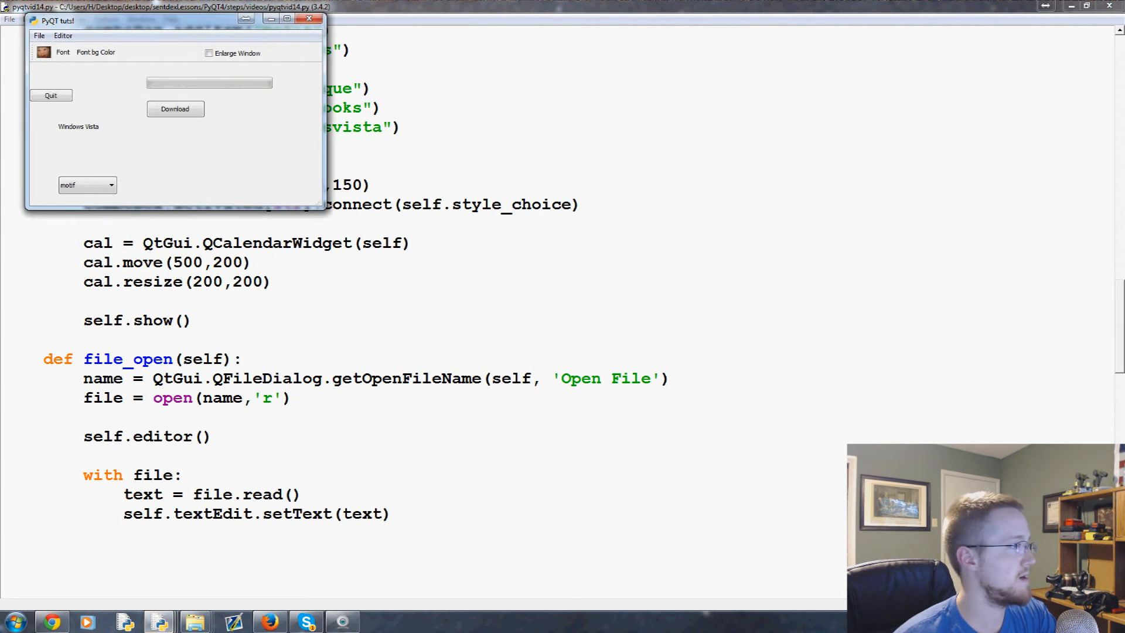
Set the style to Plastique, choose Editor > Editor, then File > Open File.
click(87, 184)
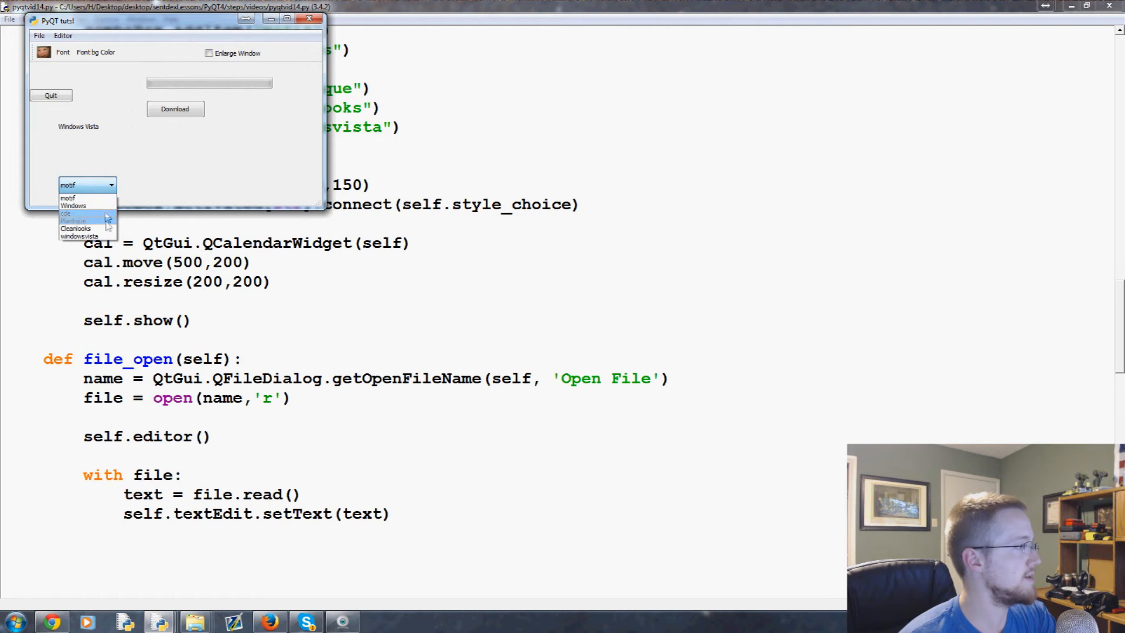
click(76, 220)
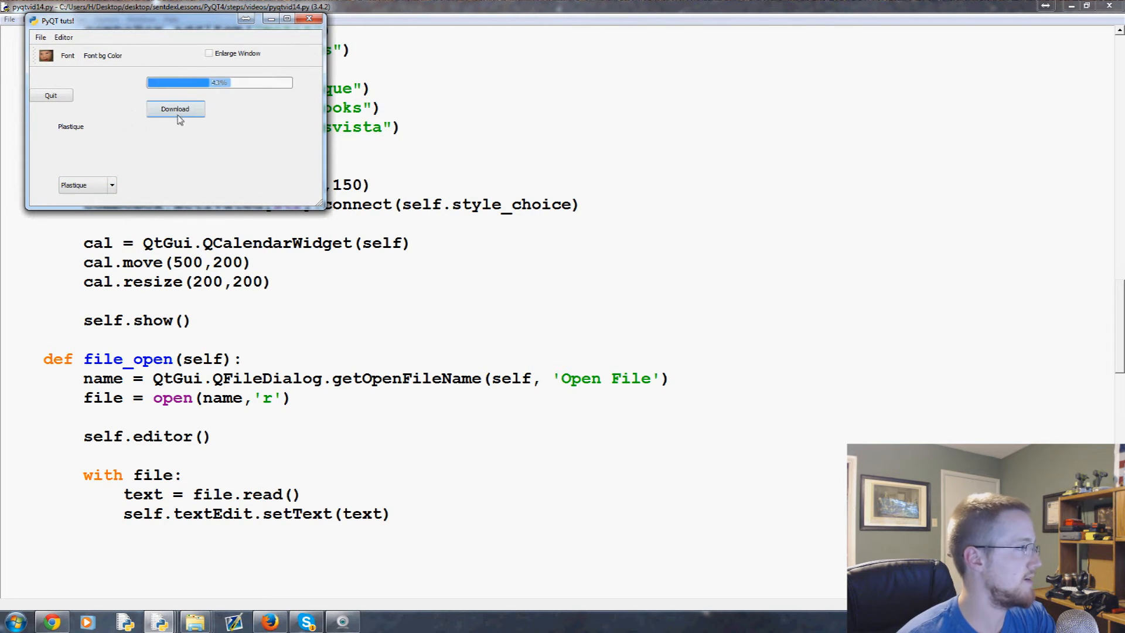
click(59, 37)
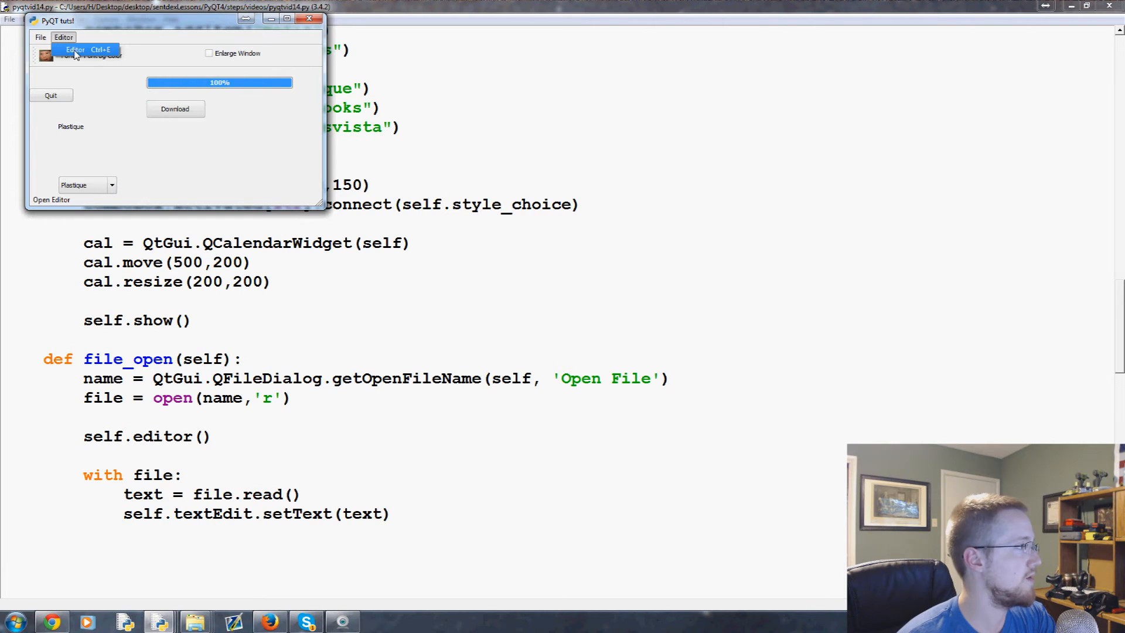
click(76, 52)
text(ghbsdfgj)
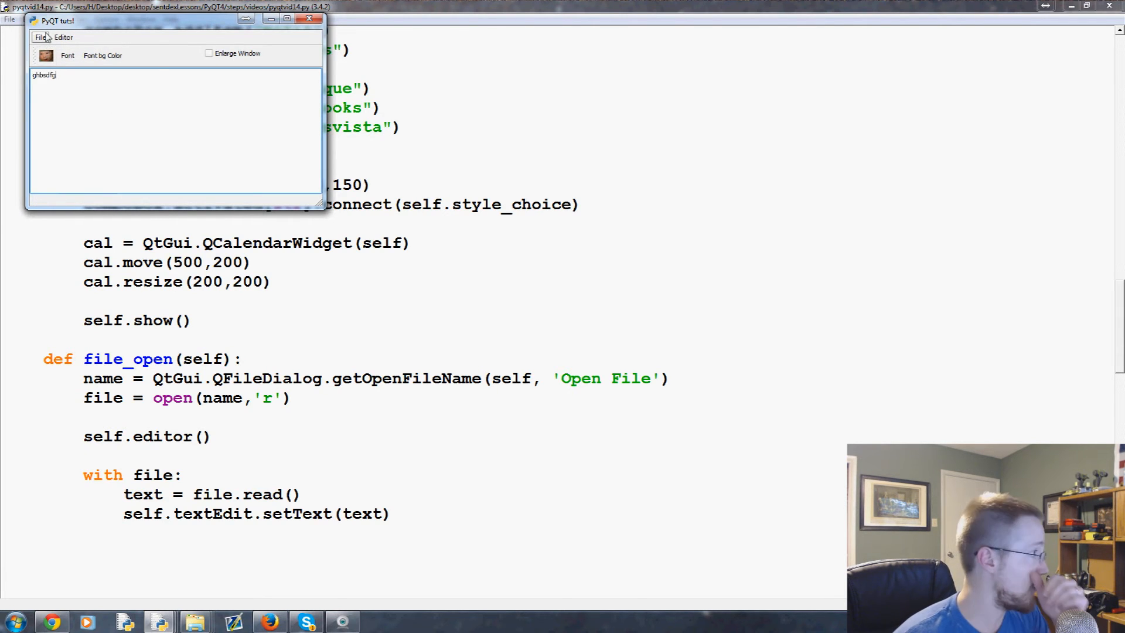
click(39, 38)
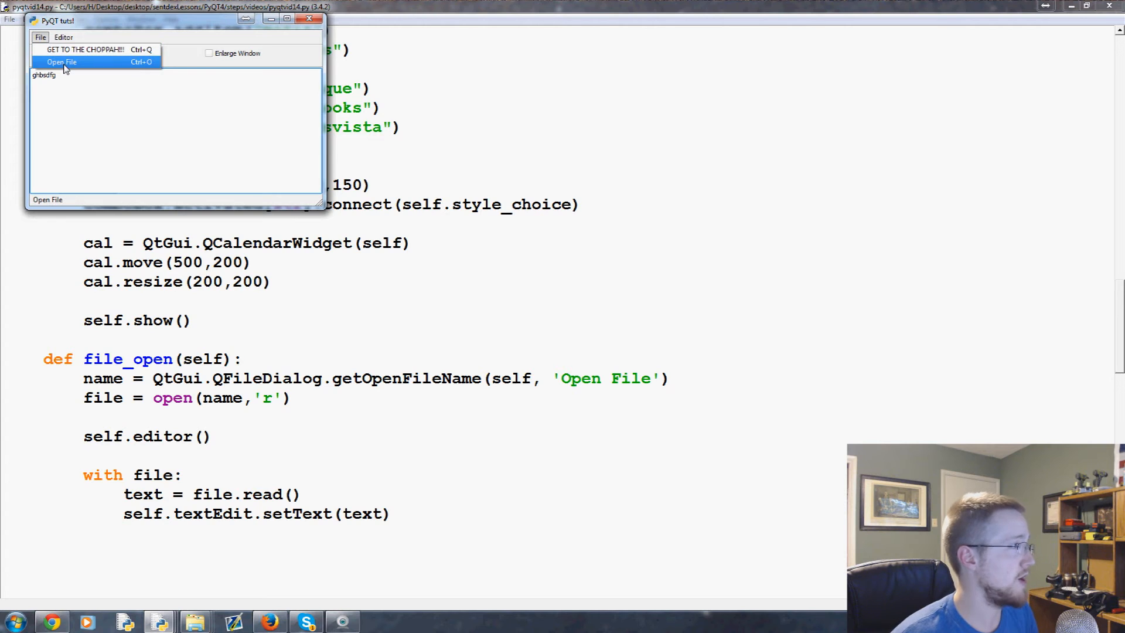
click(55, 62)
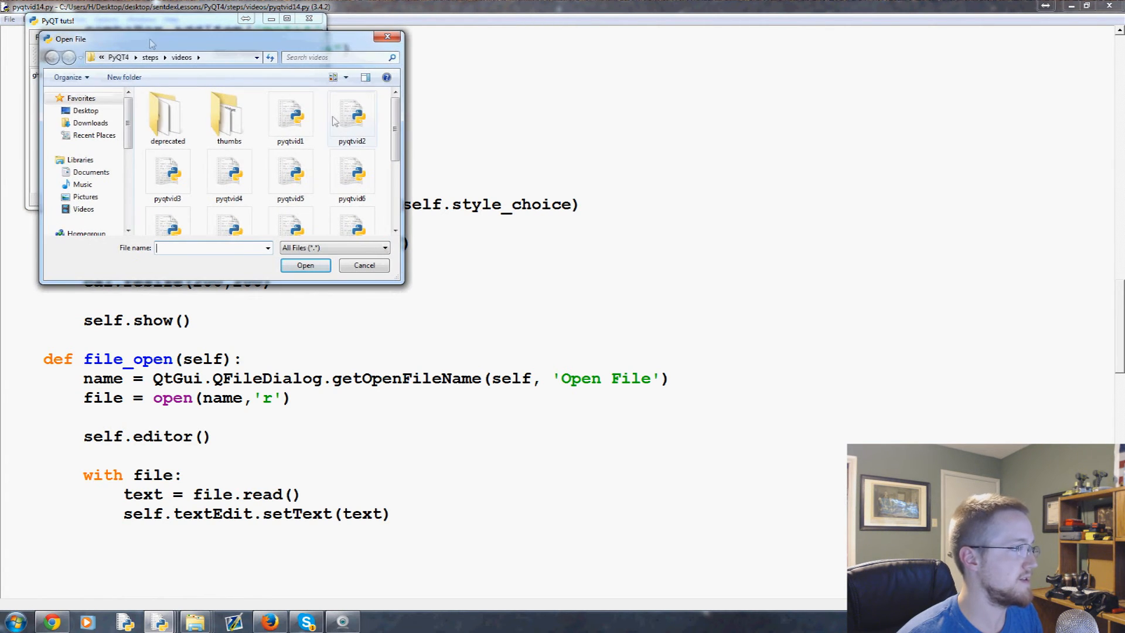
Select the pyqtvid script in the Open File dialog to load its source.
scroll(down, 3)
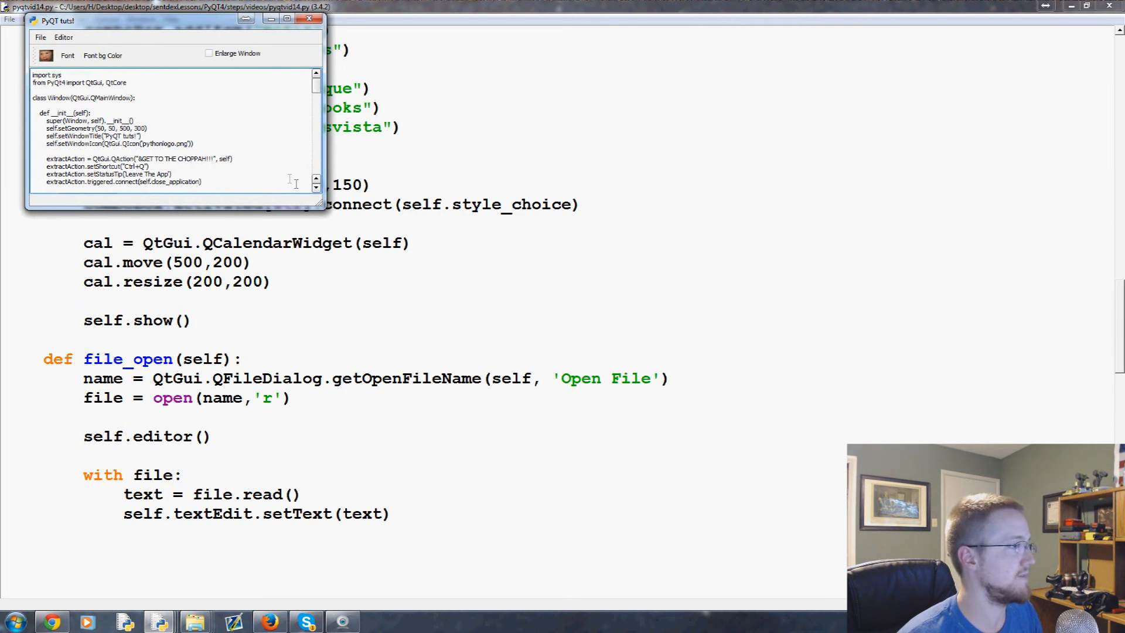
scroll(down, 3)
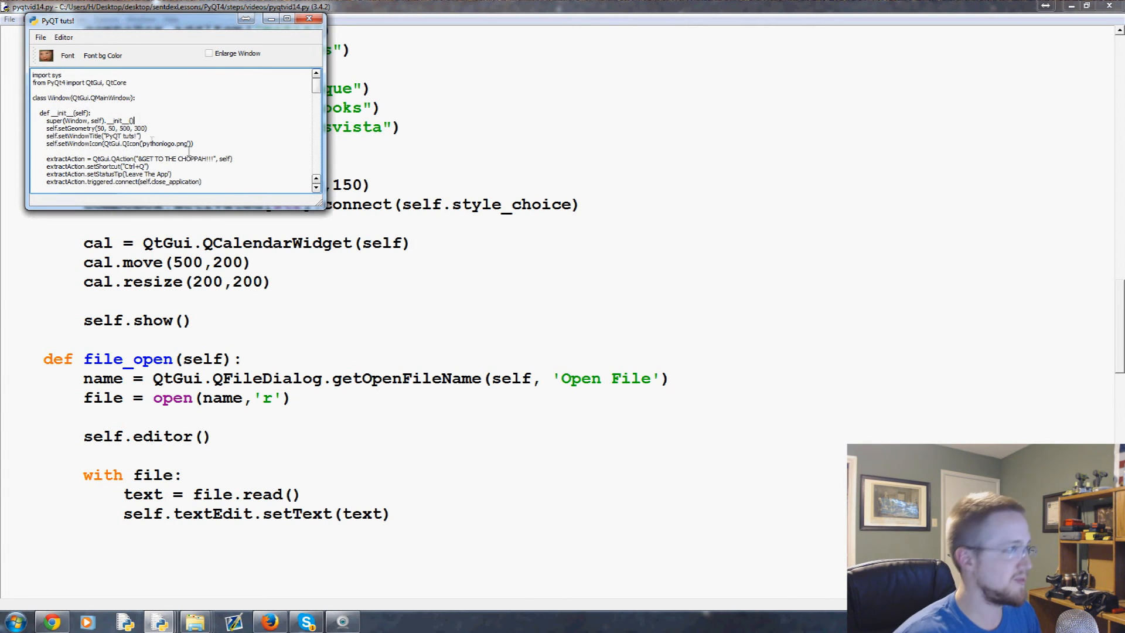
click(208, 53)
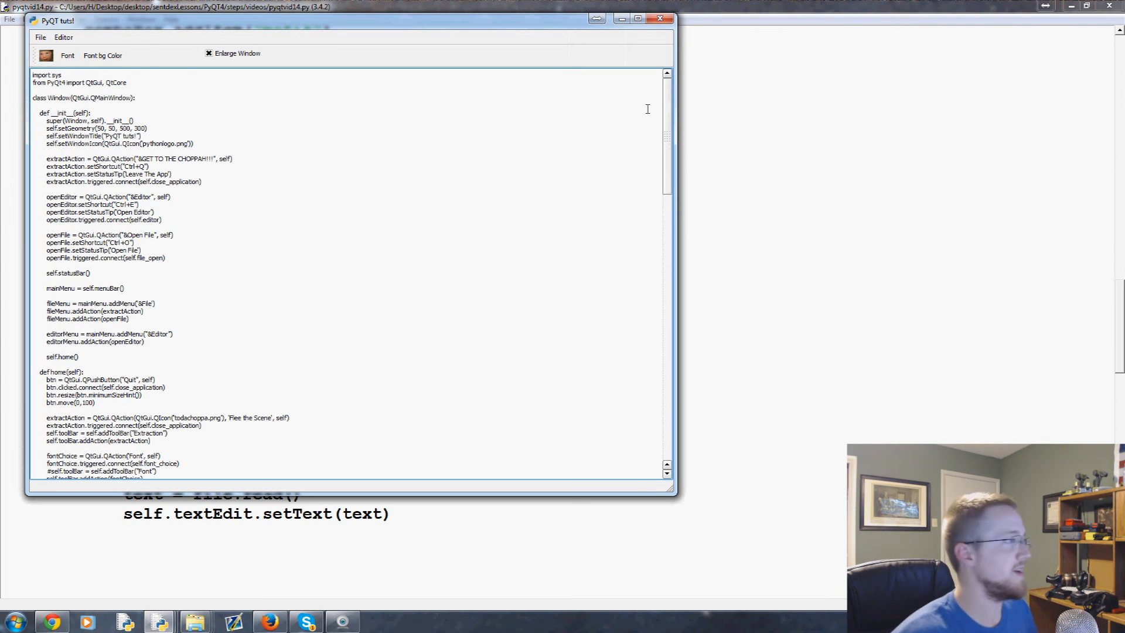
mouse_move(341, 120)
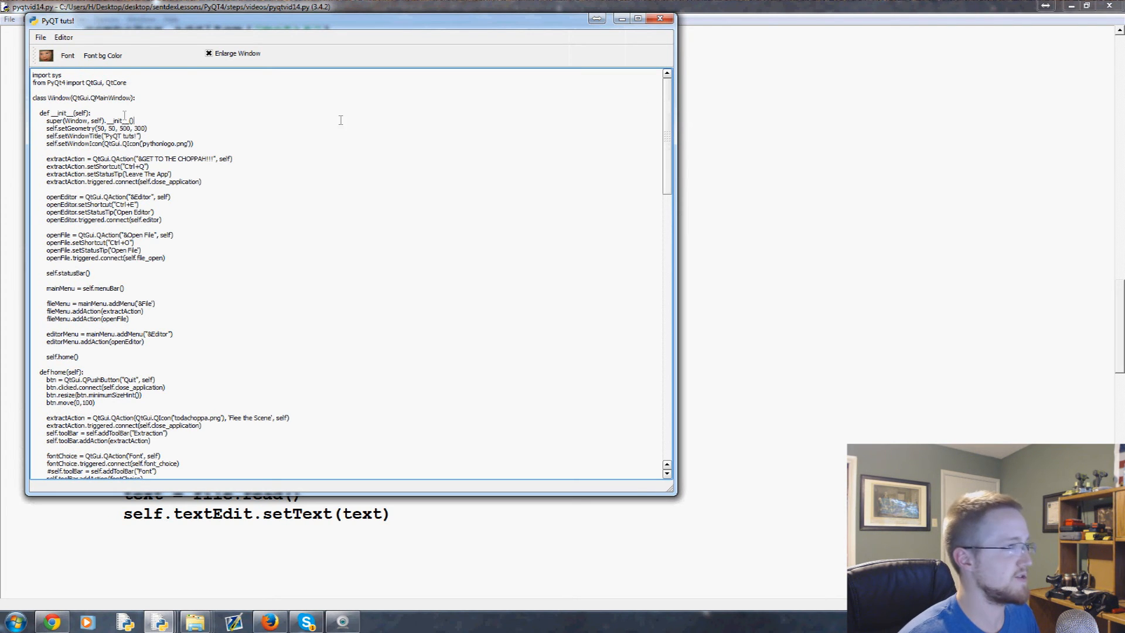
Scroll the loaded source and choose File > Open File again.
scroll(down, 3)
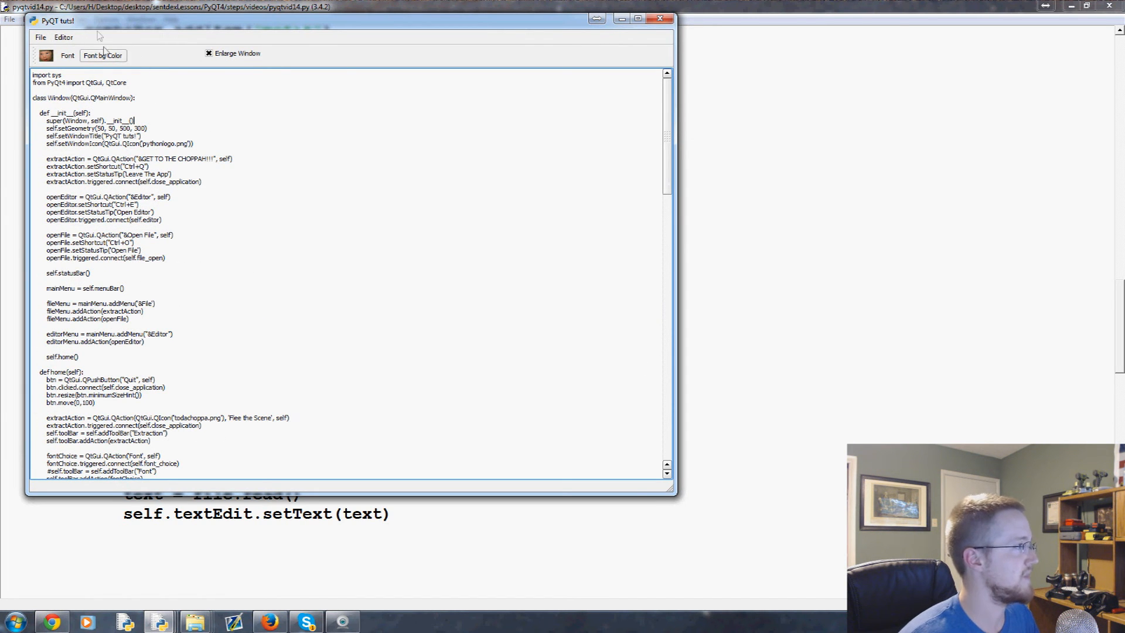
click(44, 39)
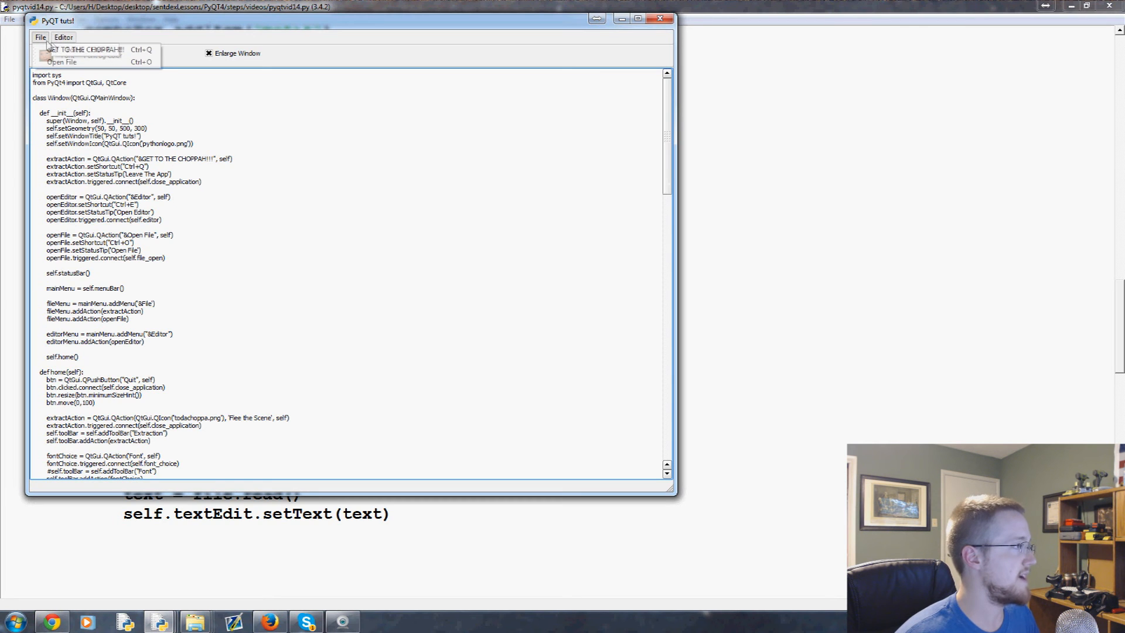
click(64, 57)
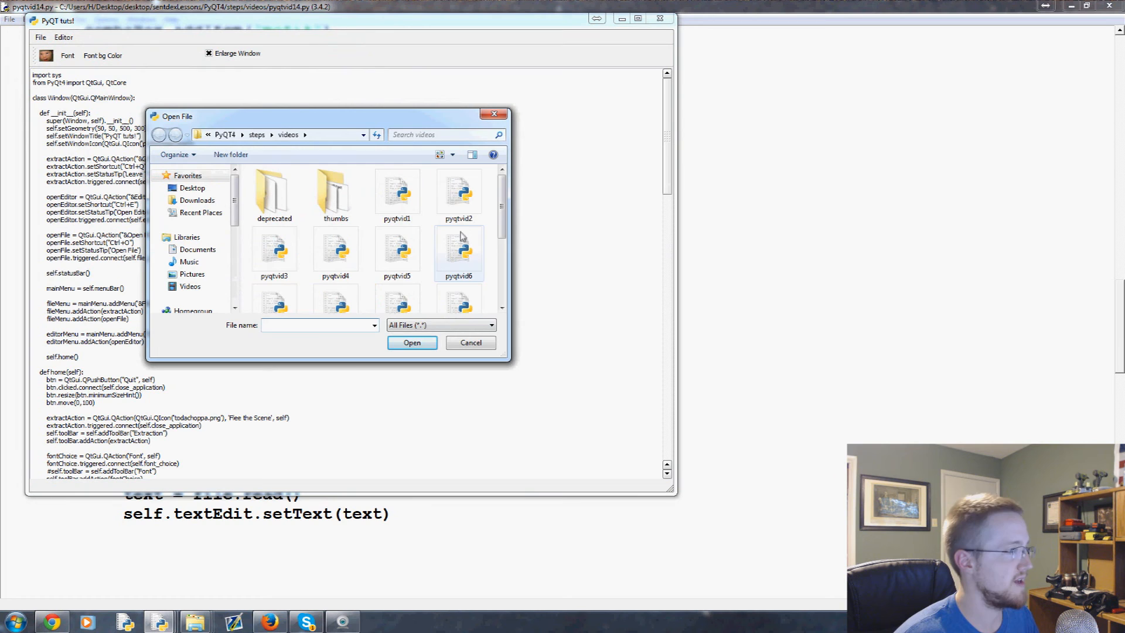
click(471, 343)
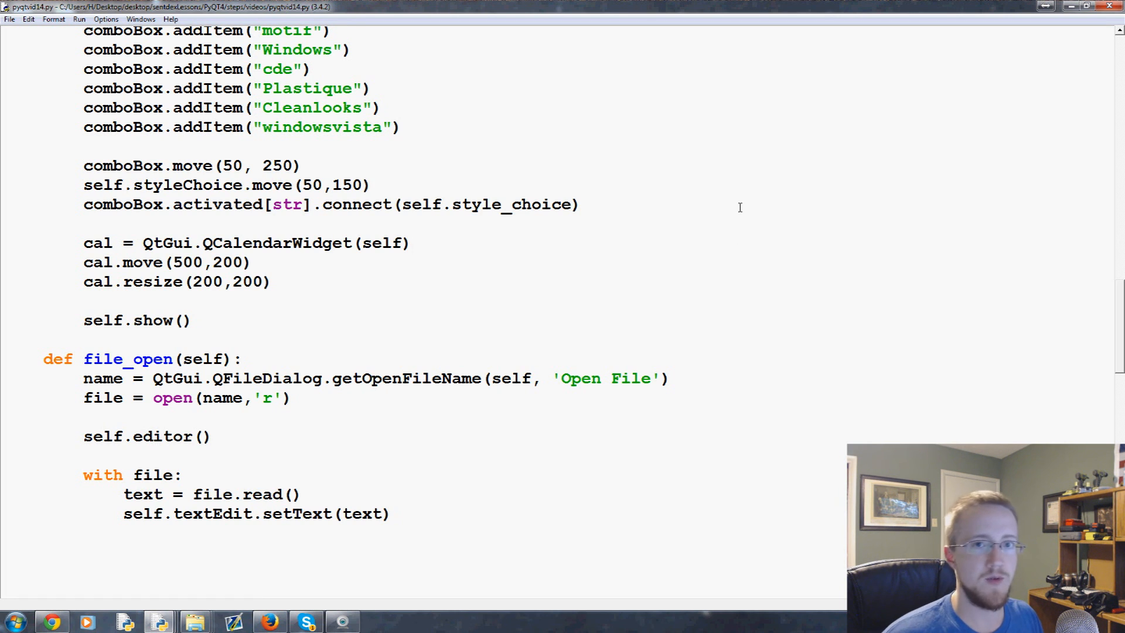
click(411, 243)
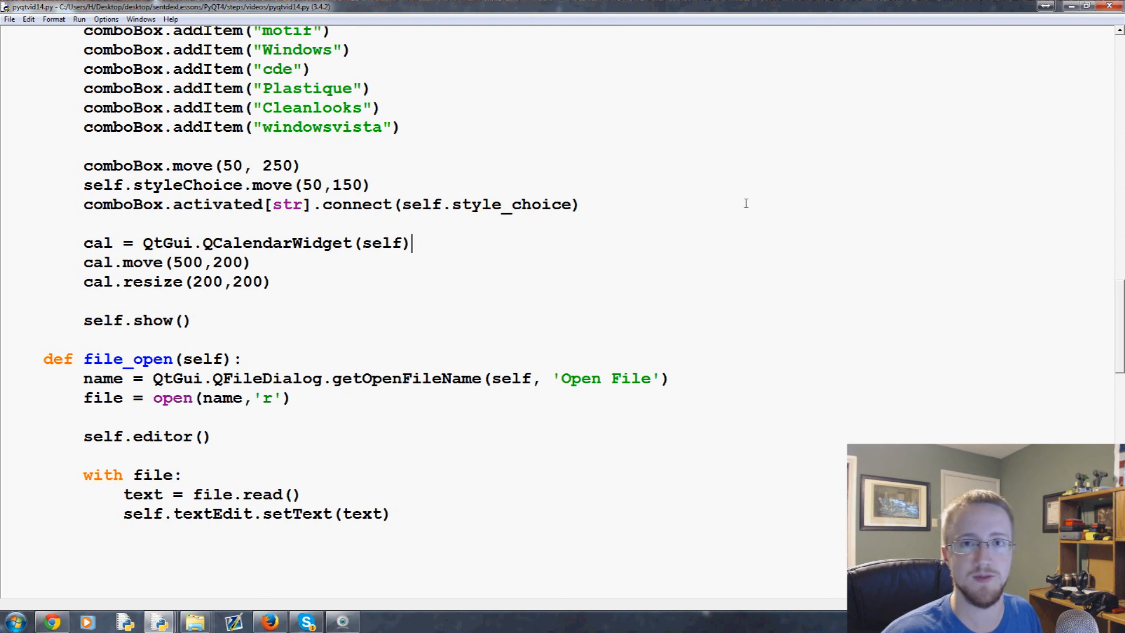
mouse_move(814, 270)
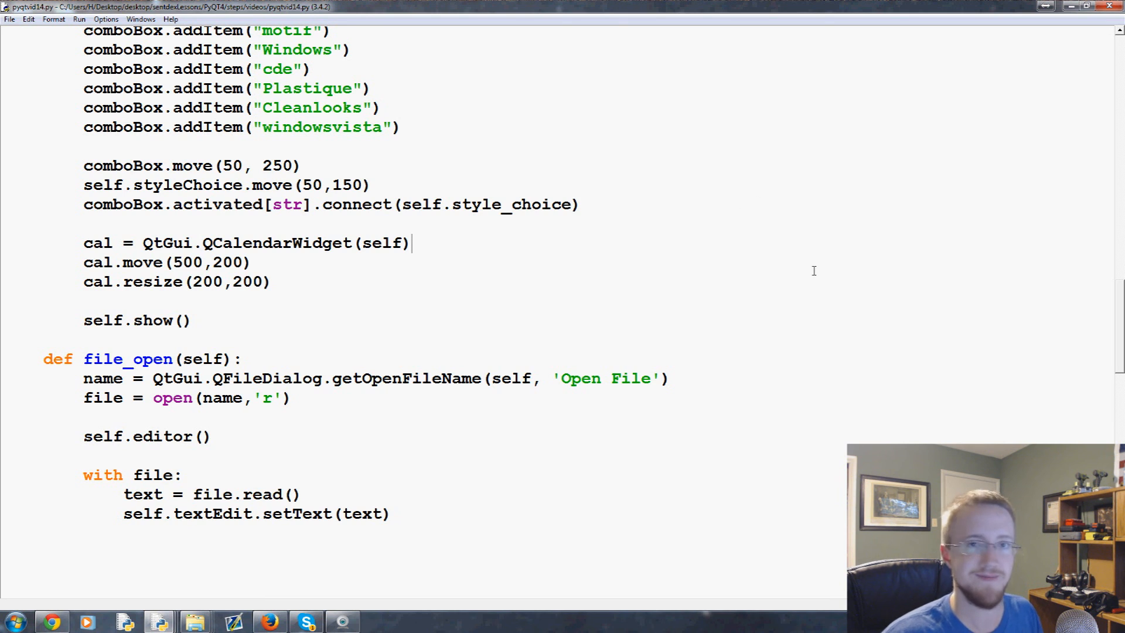